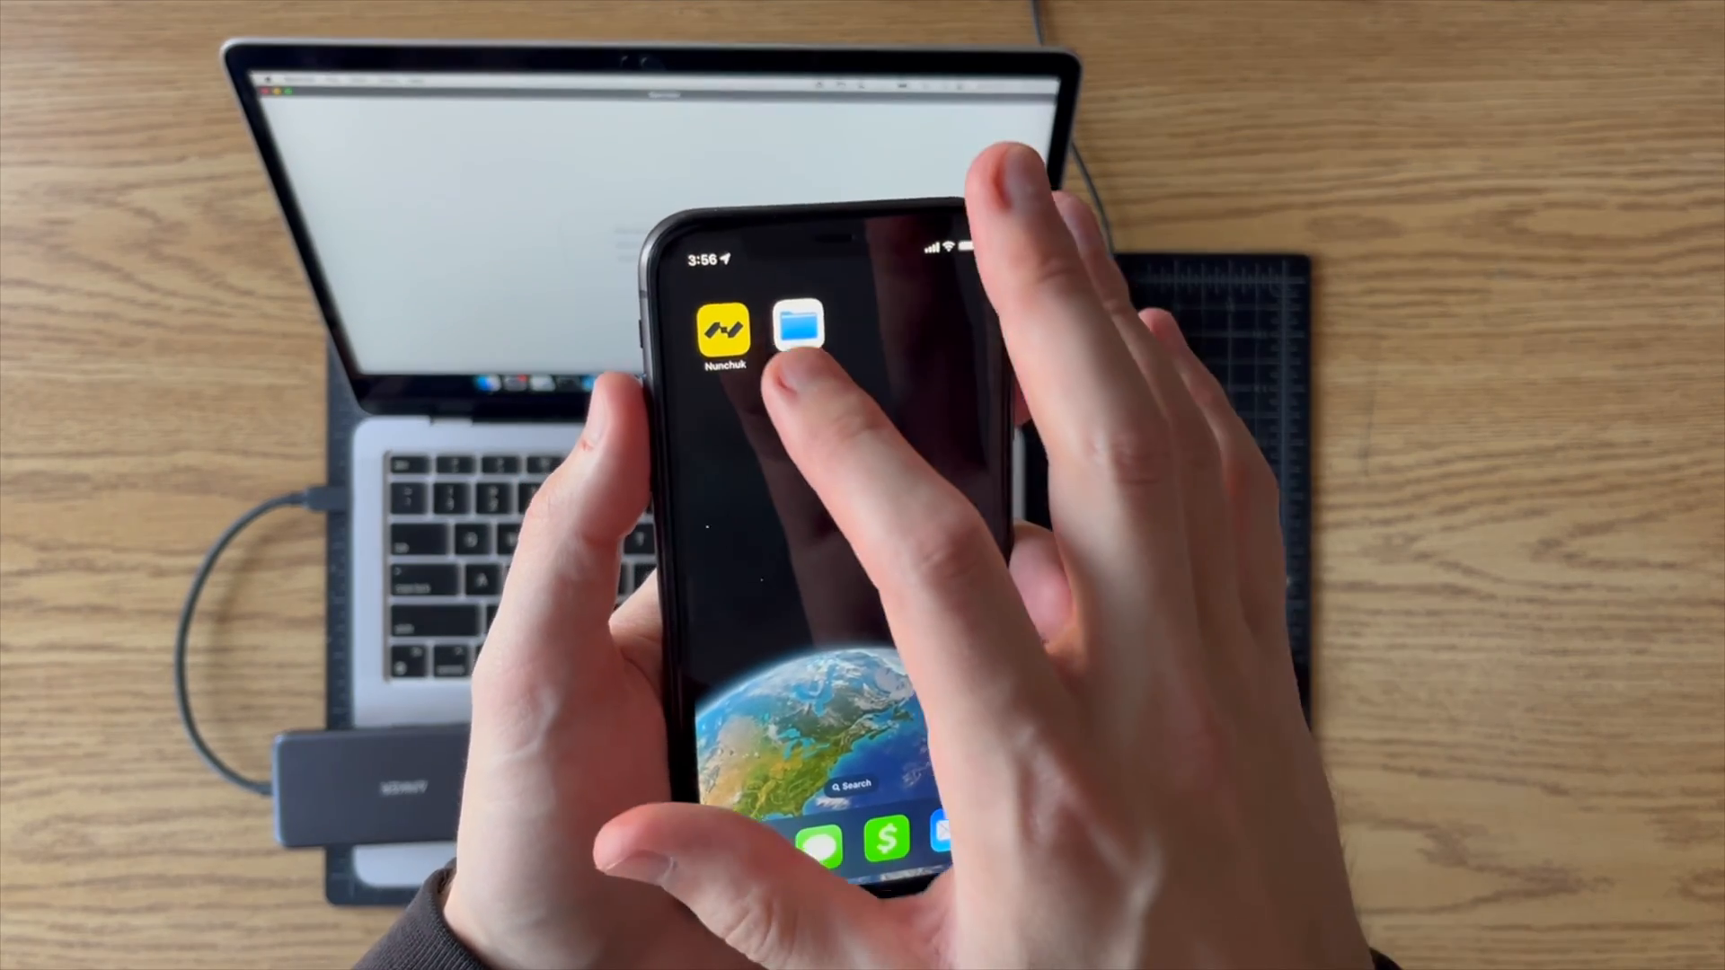
- Launch the Nunchuk app to its home screen with the Tapsigner Test wallet
{"action": "left_click", "coordinate": [724, 330]}
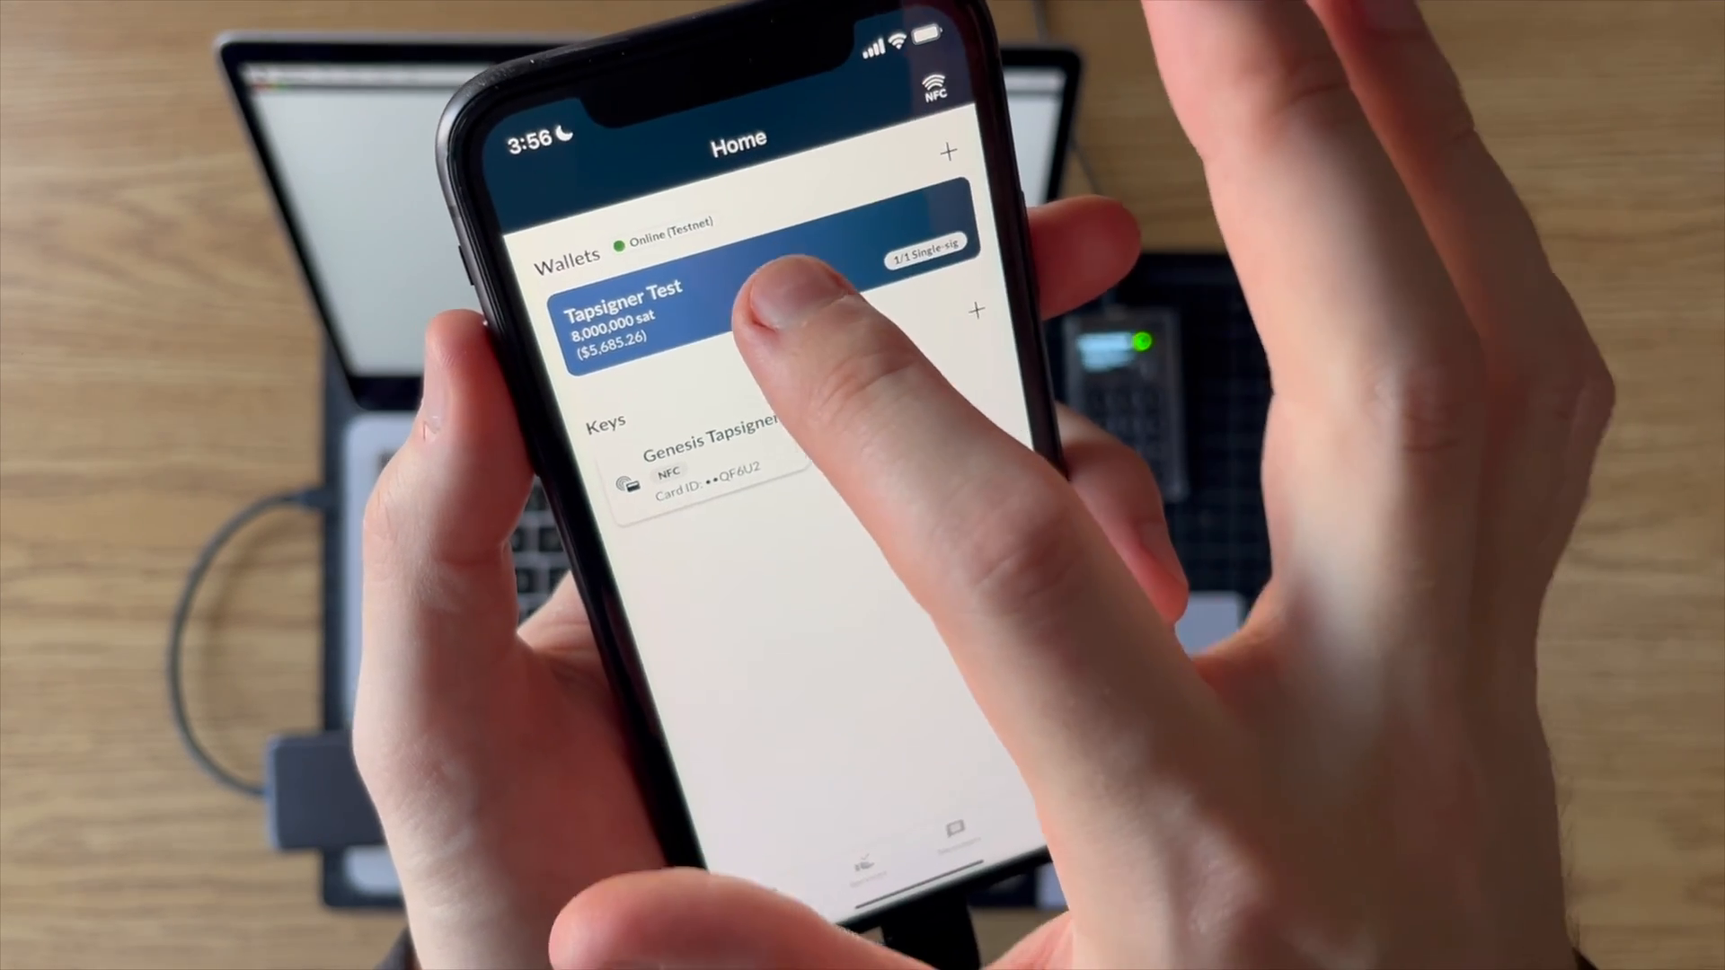
- Export the Tapsigner Test wallet's configuration from its config view in BSMS format
{"action": "left_click", "coordinate": [714, 320]}
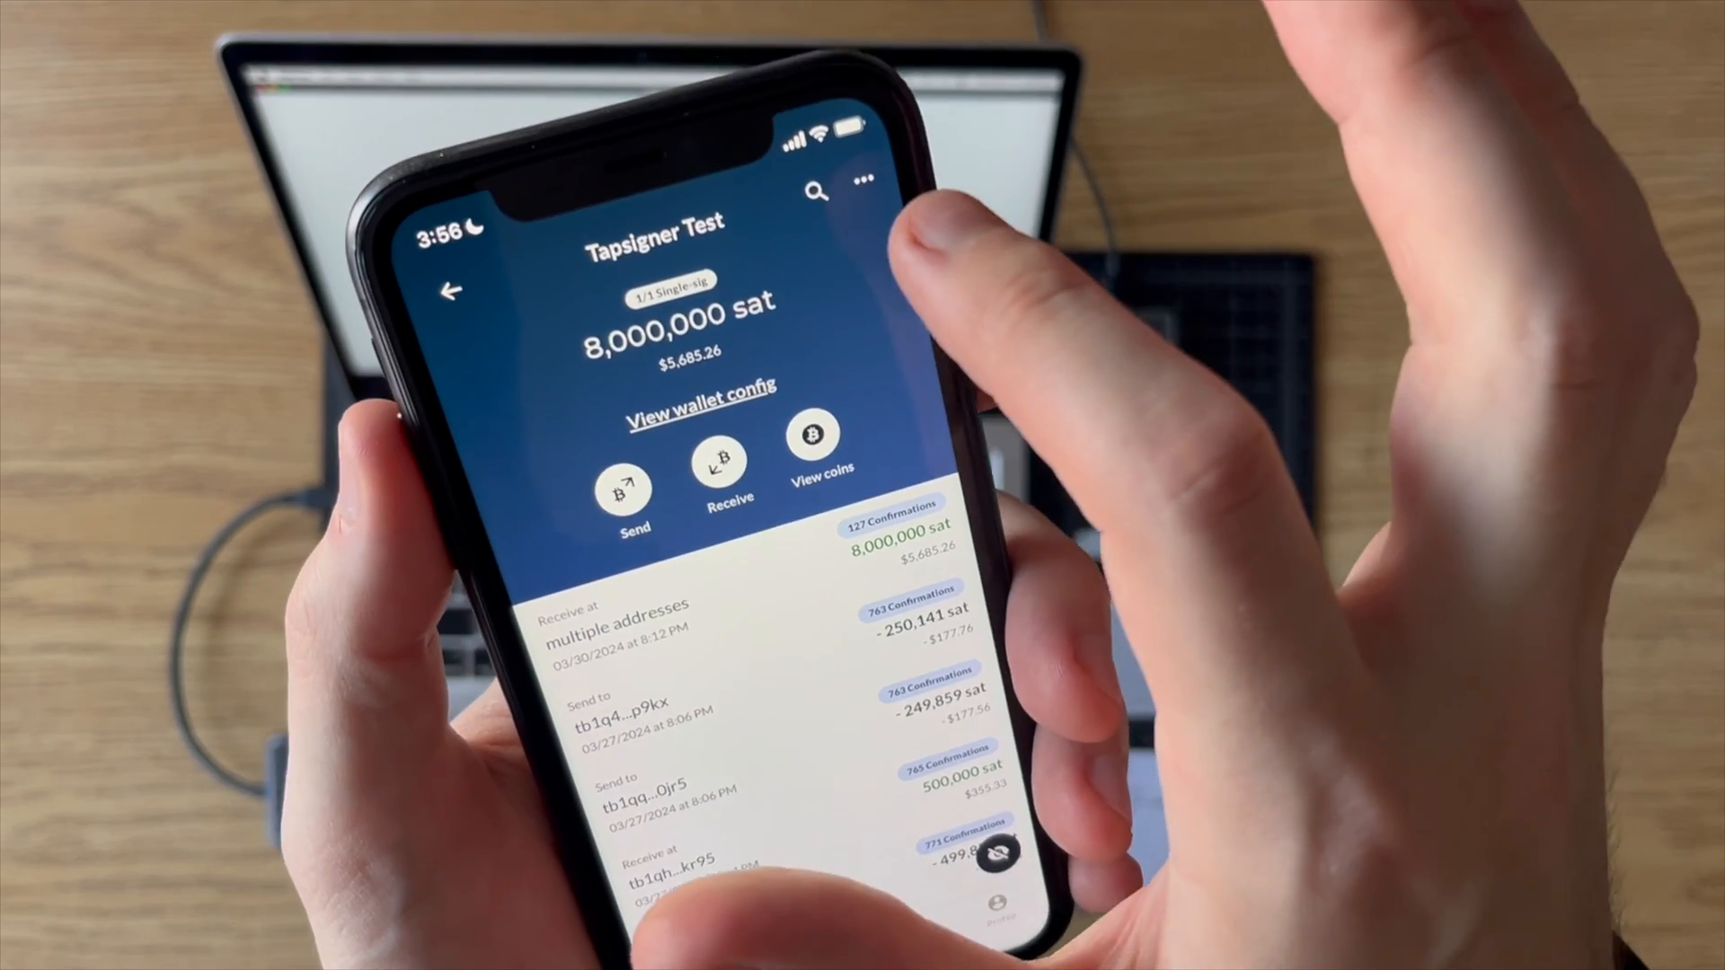
{"action": "left_click", "coordinate": [699, 397]}
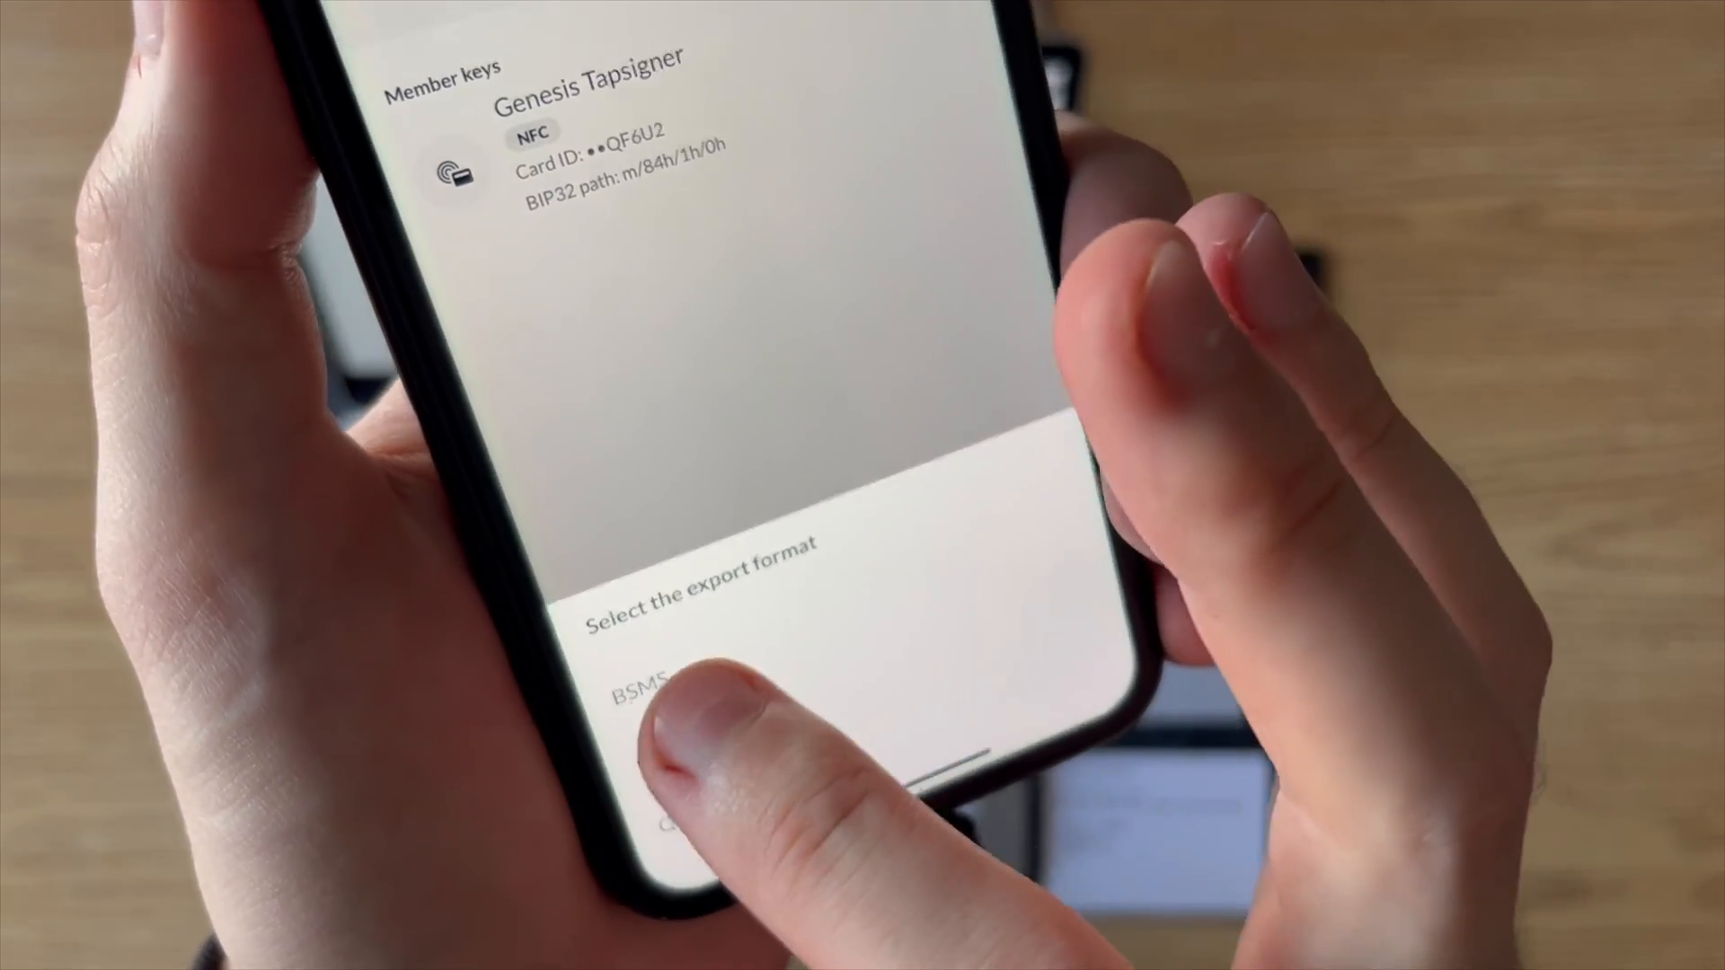
{"action": "left_click", "coordinate": [644, 674]}
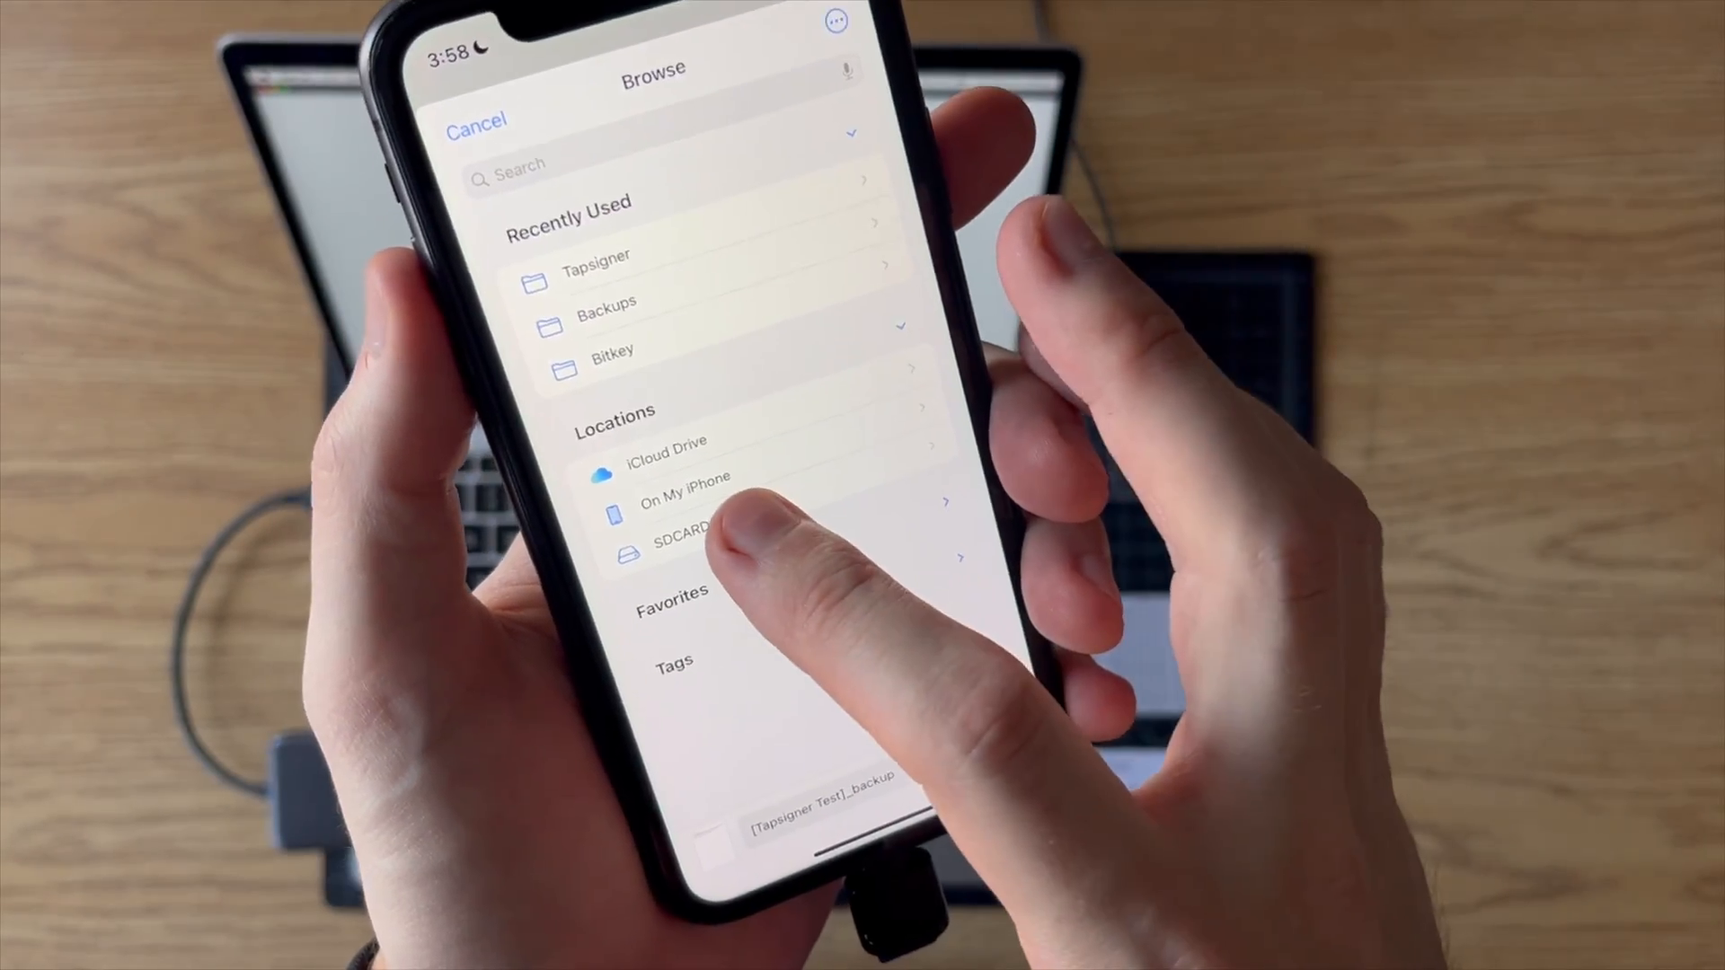
- Save the BSMS export onto SDCARD and close the Wallet Config screen
{"action": "left_click", "coordinate": [670, 549]}
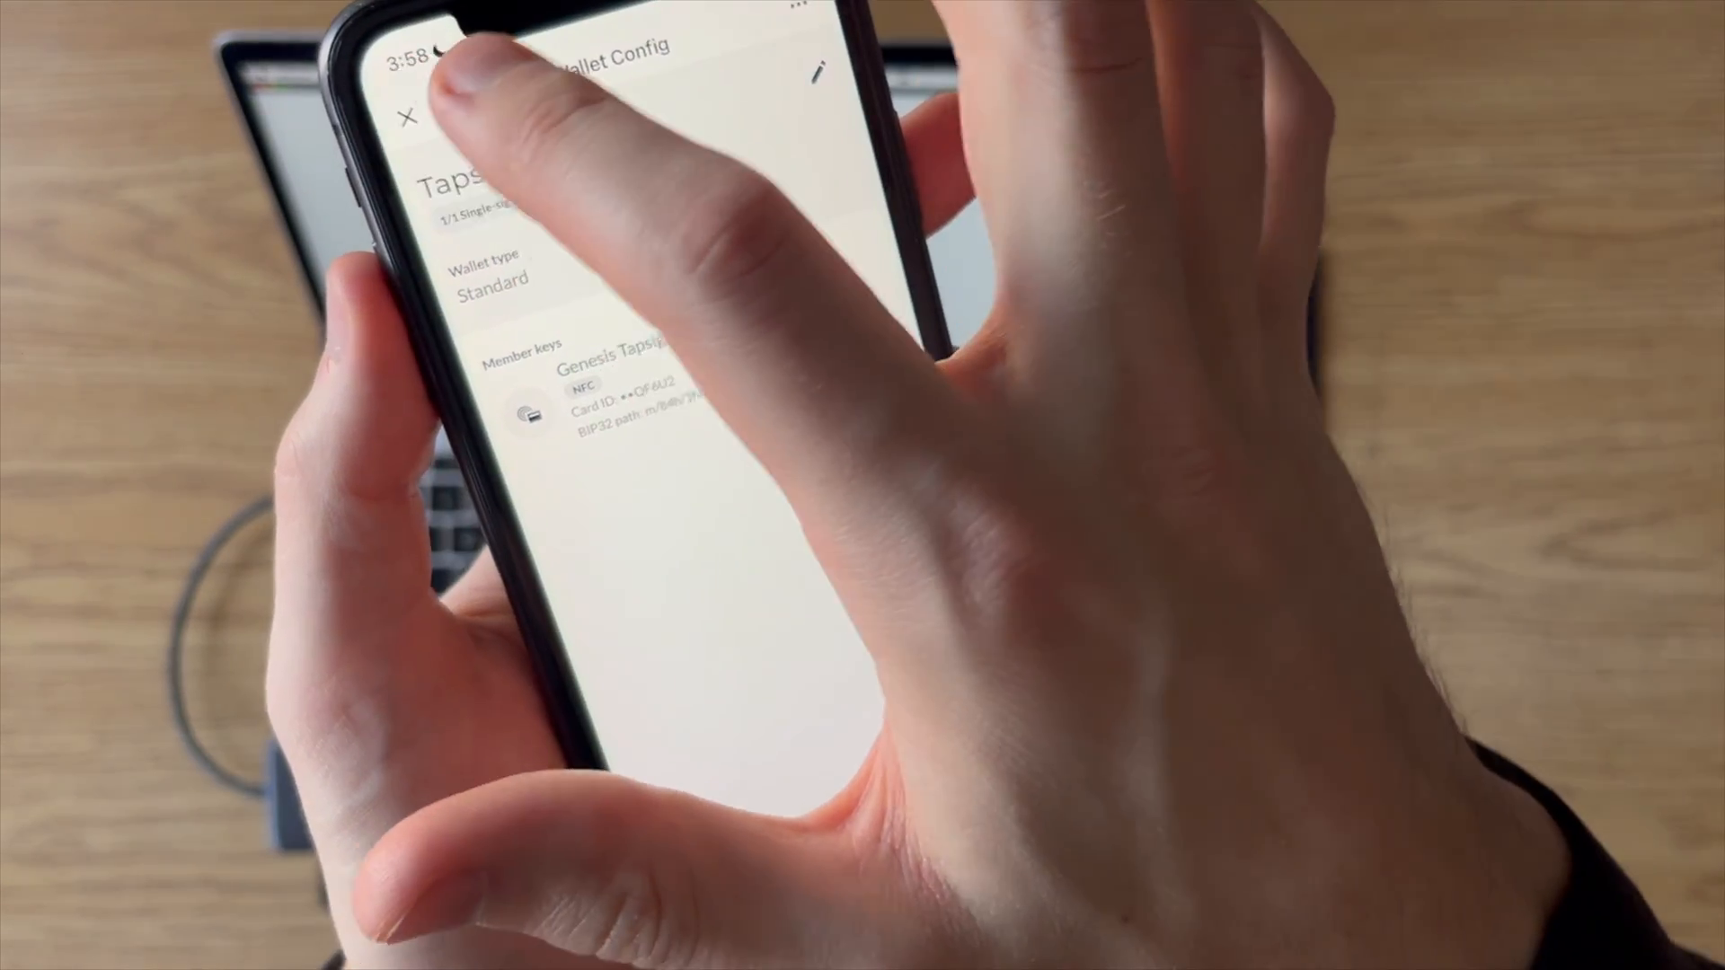
{"action": "left_click", "coordinate": [411, 119]}
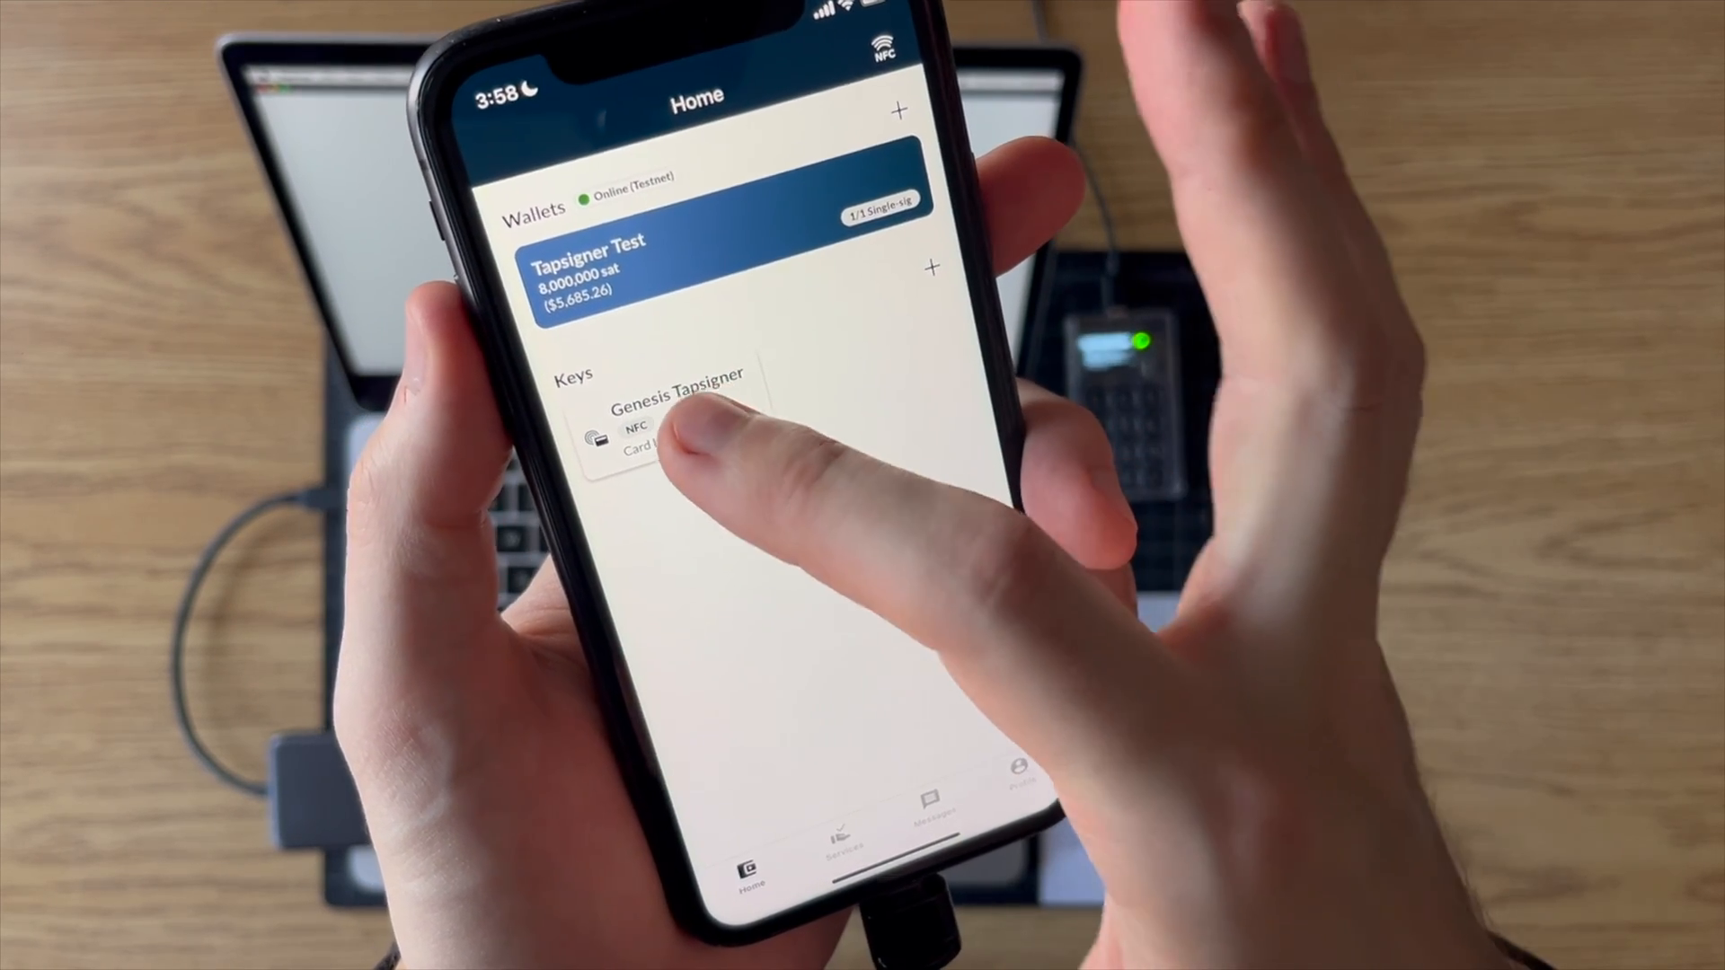
- Back up the Genesis Tapsigner card with its PIN, save the encrypted backup to Files, and return home
{"action": "left_click", "coordinate": [670, 419]}
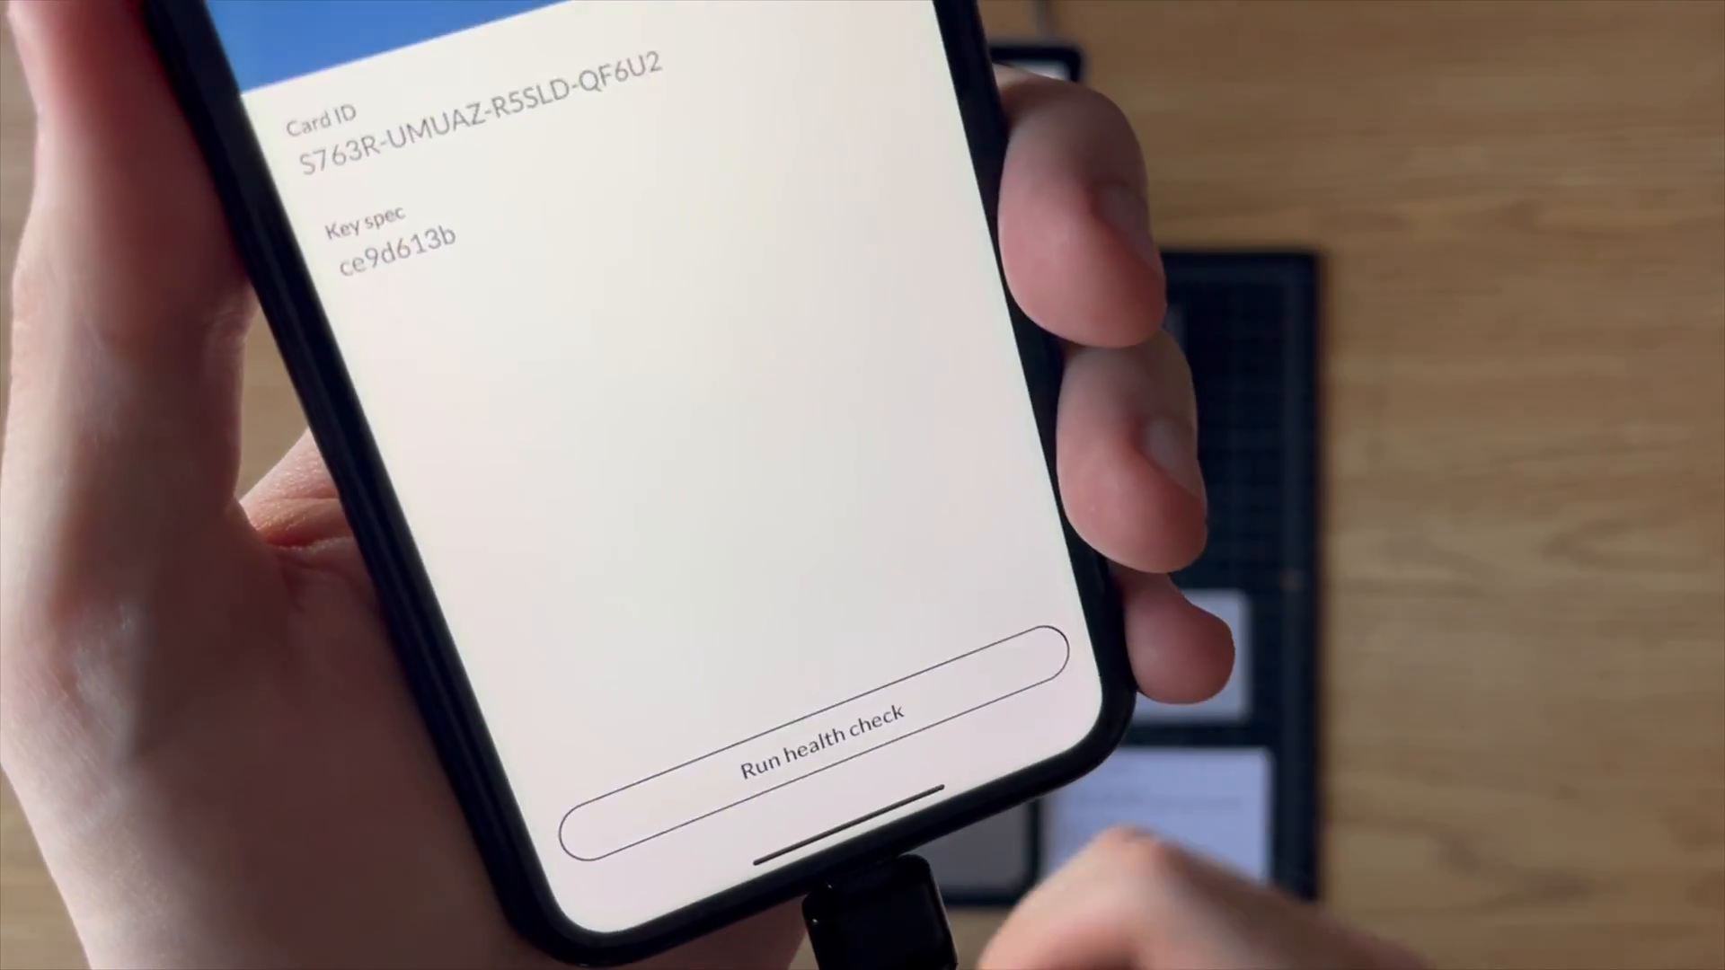
{"action": "left_click", "coordinate": [807, 734]}
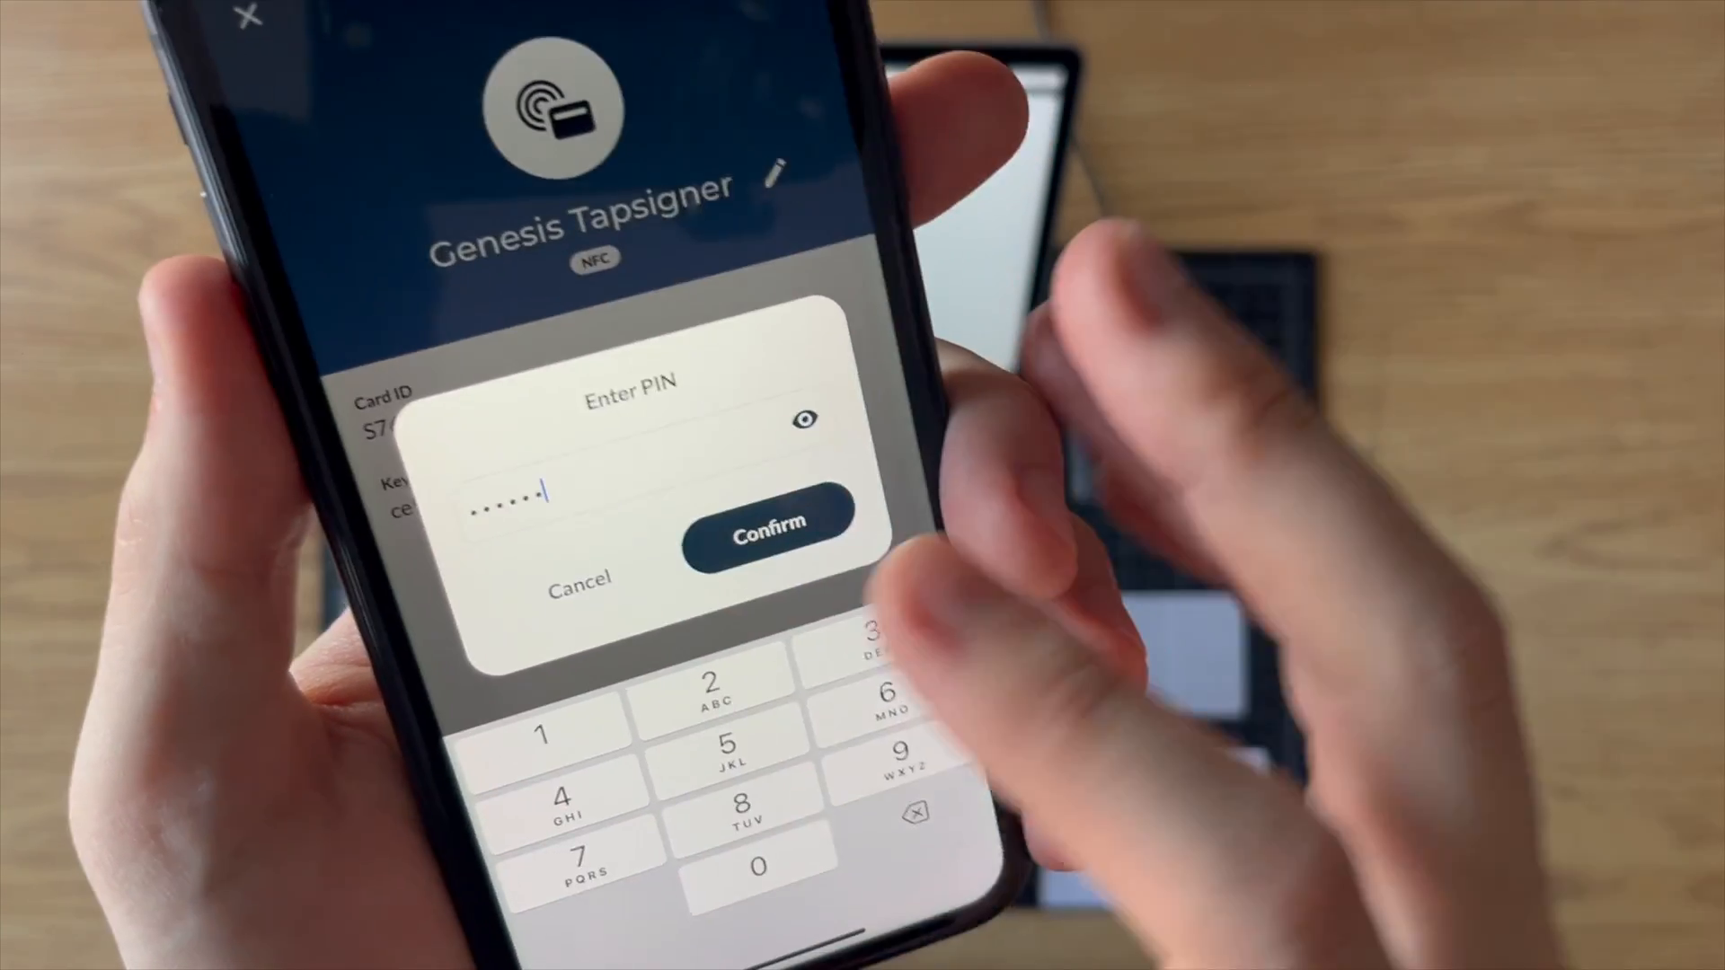
{"action": "left_click", "coordinate": [769, 521]}
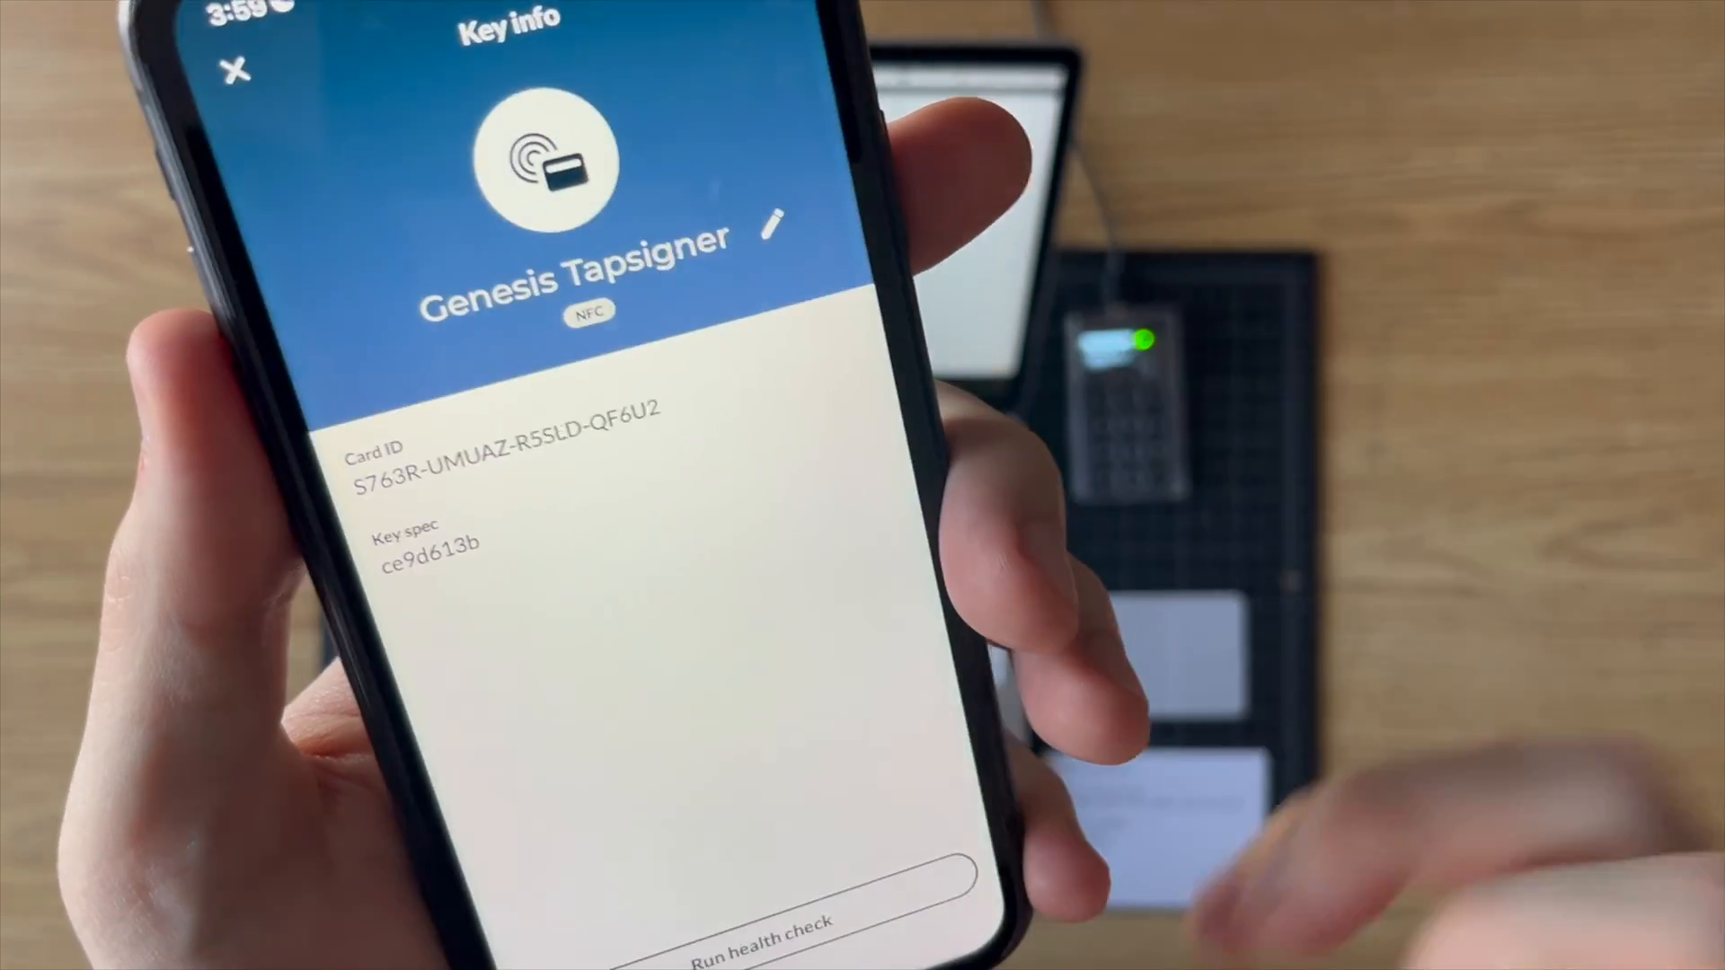
{"action": "left_click", "coordinate": [756, 927]}
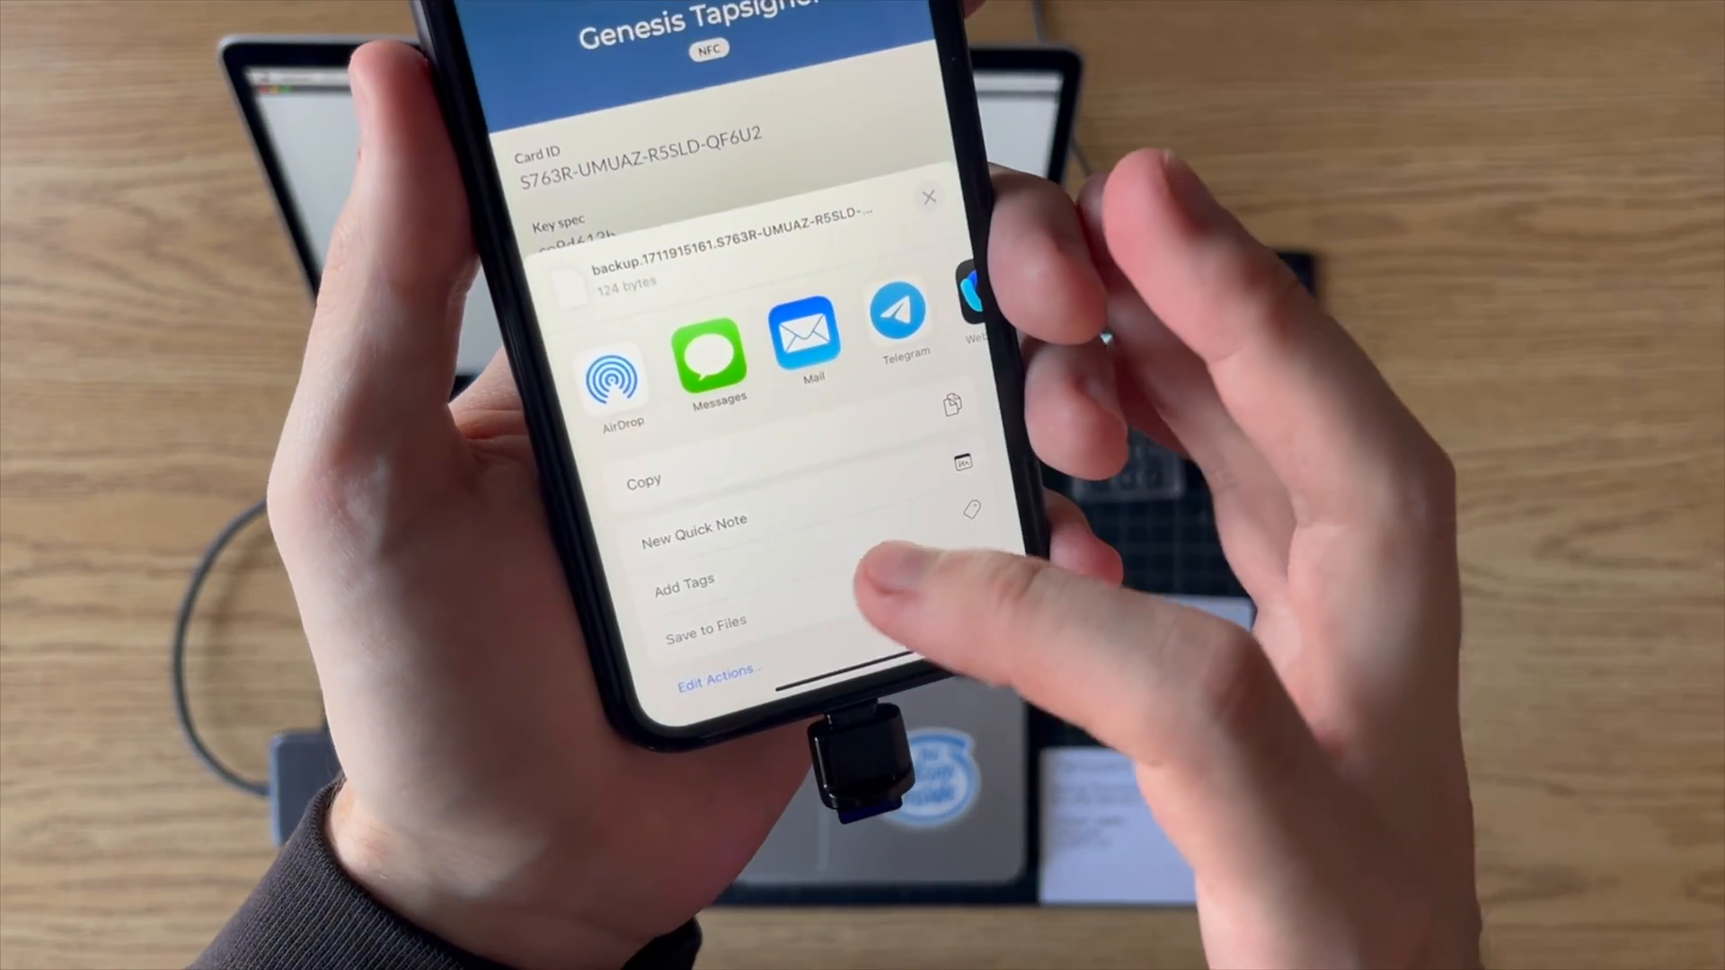
{"action": "left_click", "coordinate": [707, 620]}
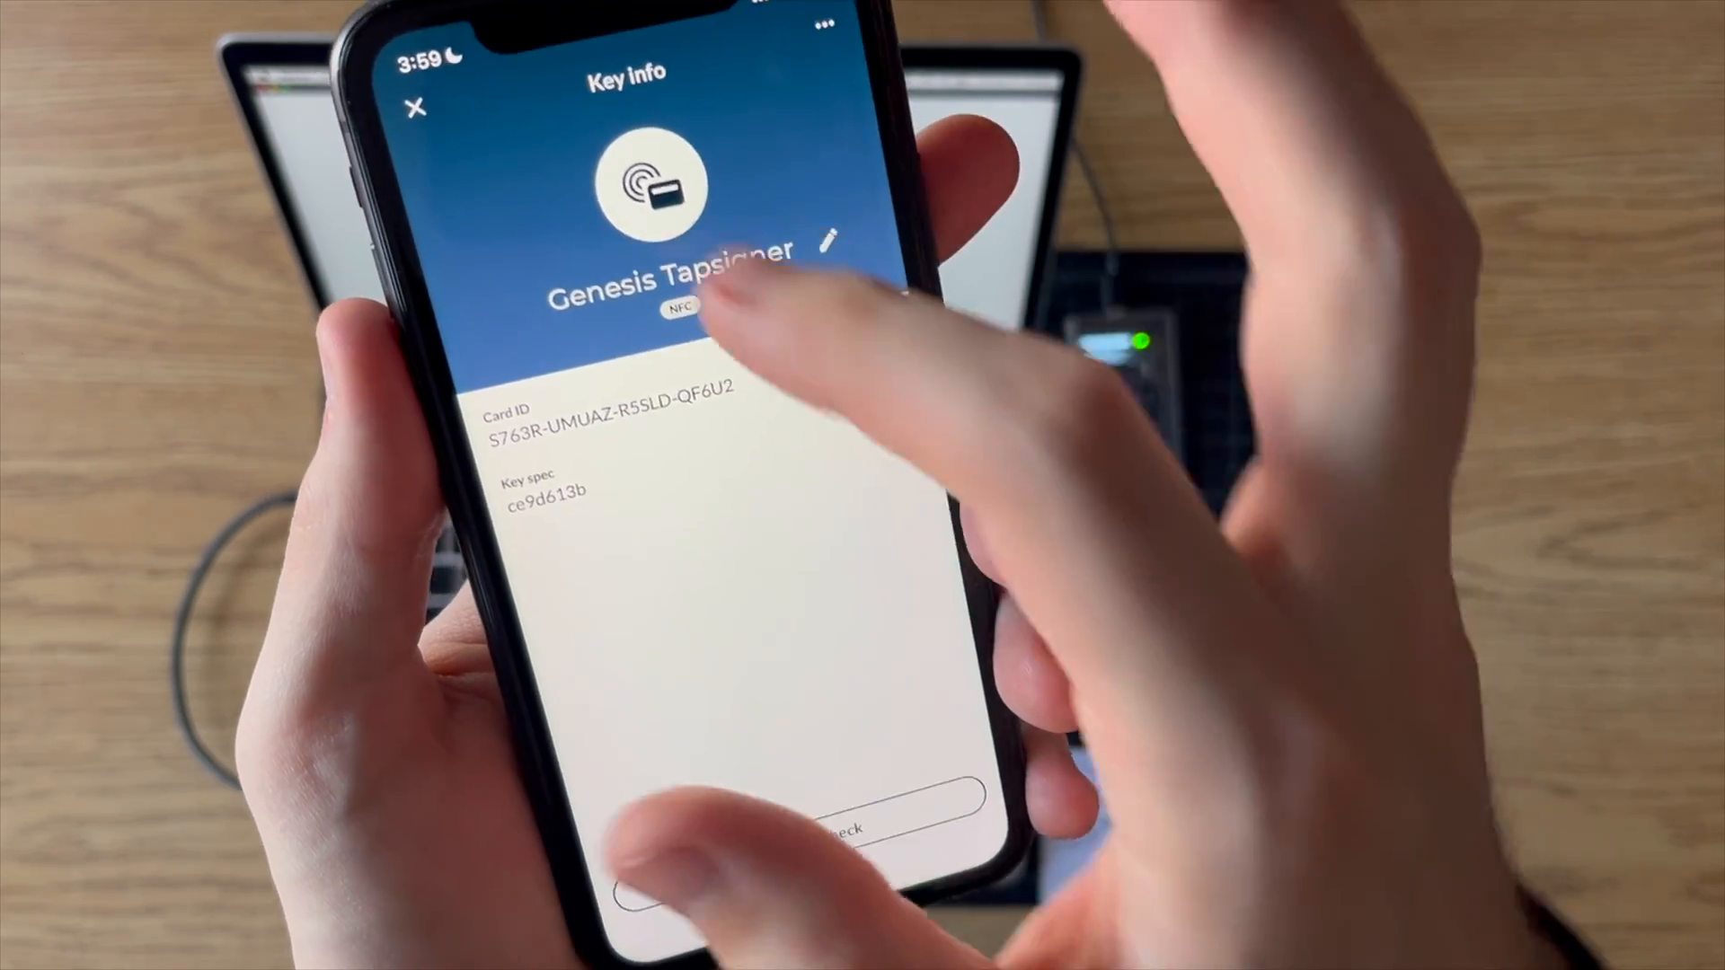
{"action": "left_click", "coordinate": [415, 110]}
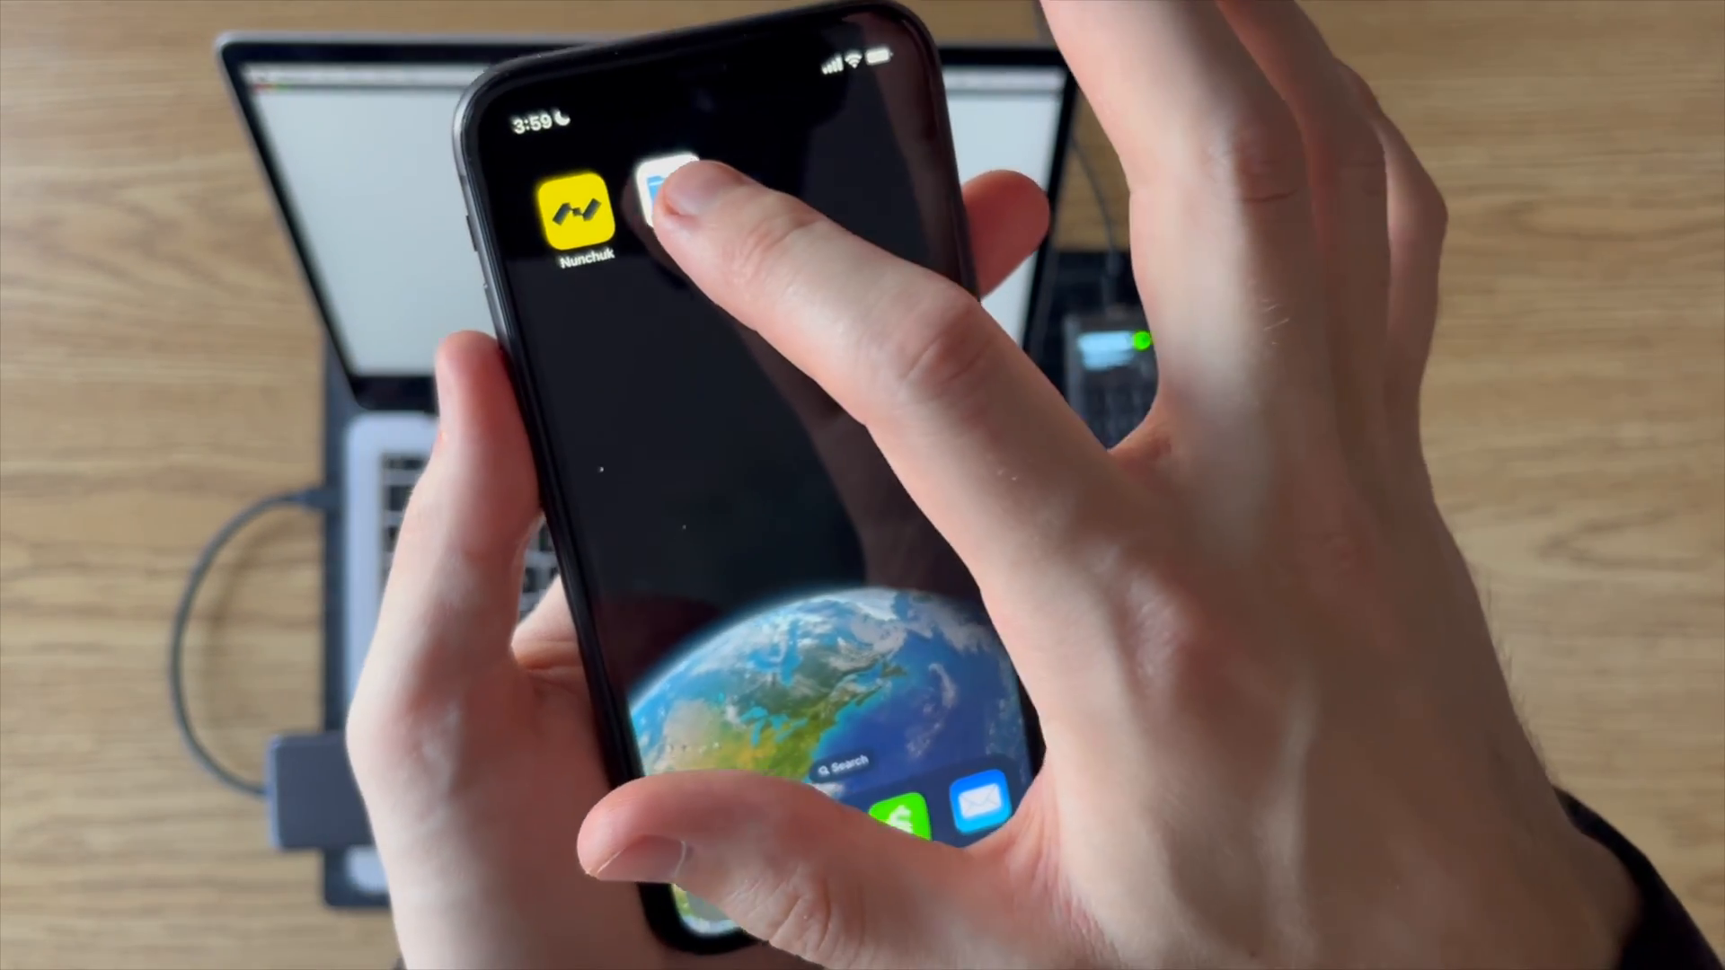
- In Files, browse to SDCARD and select the first saved backup file
{"action": "left_click", "coordinate": [660, 203]}
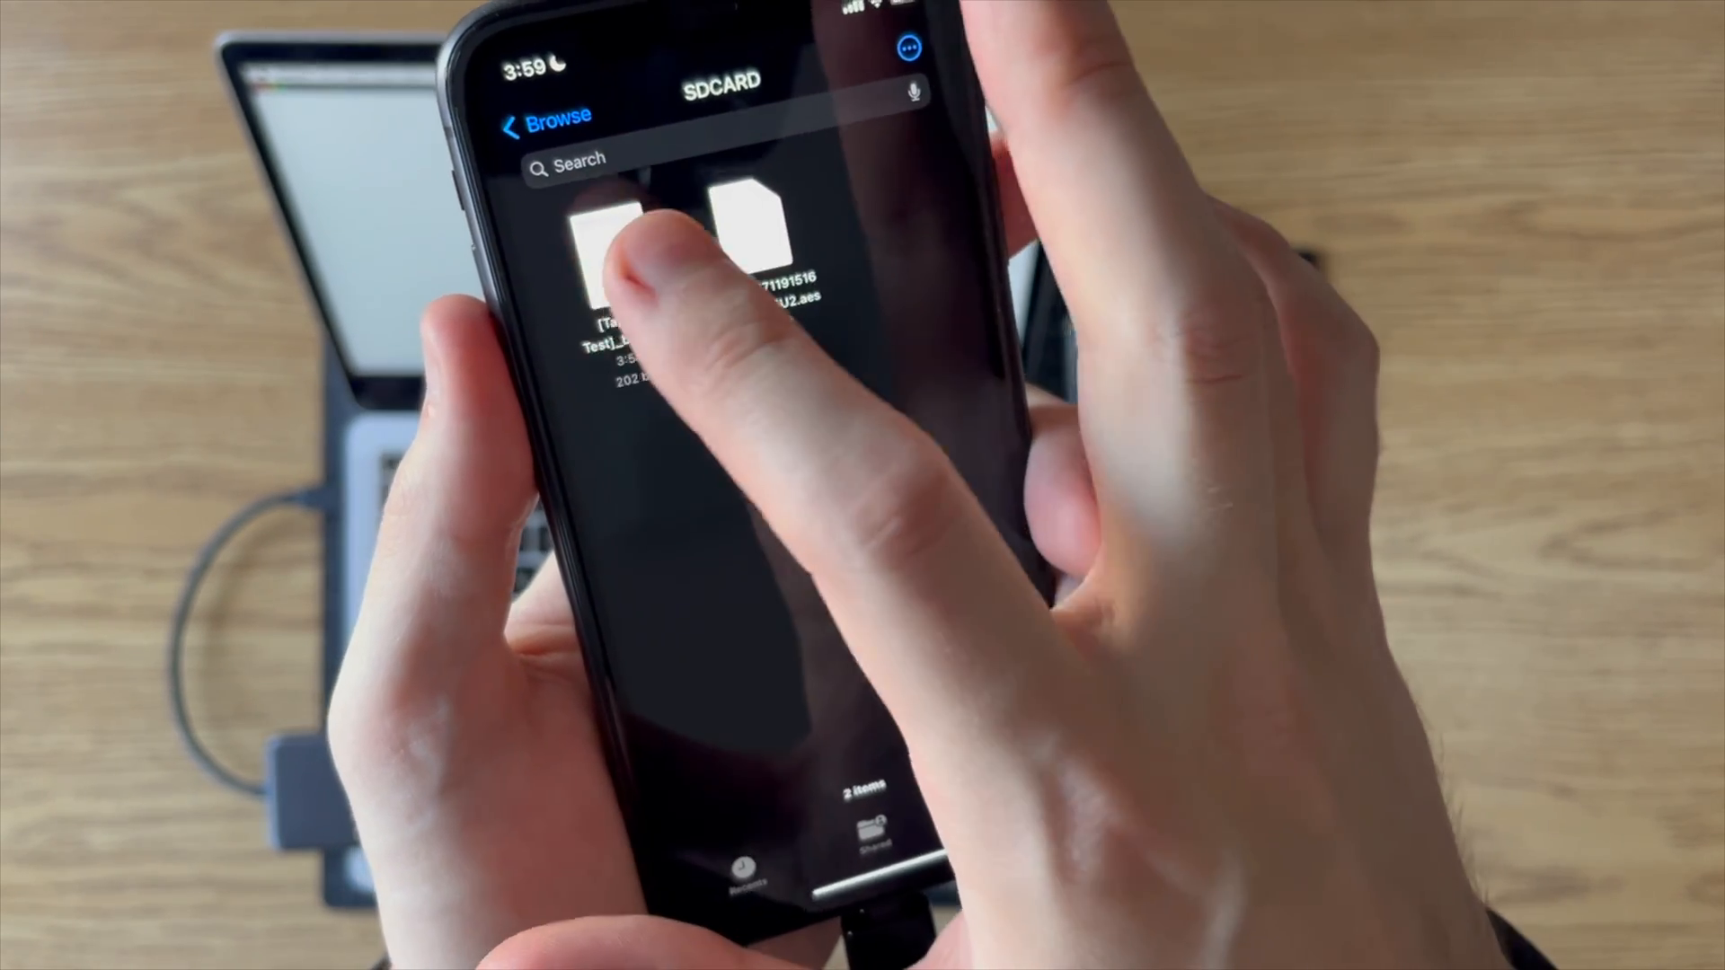
{"action": "left_click", "coordinate": [600, 253]}
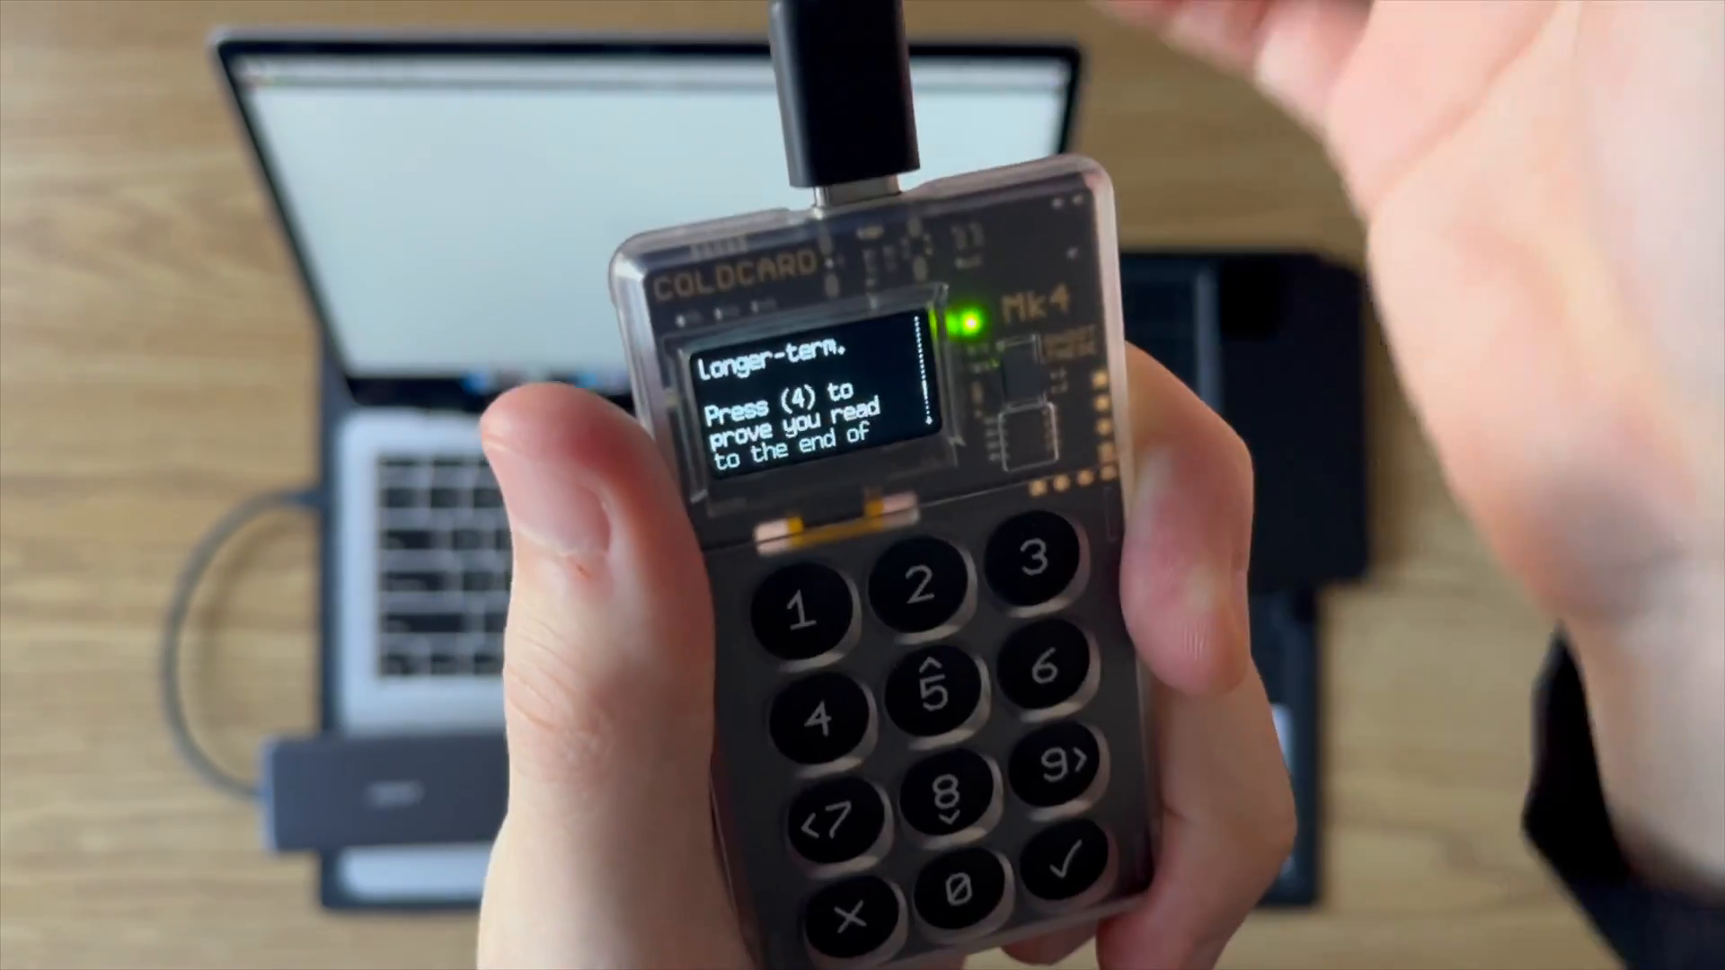
- Confirm the Coldcard terms were read to the end, reaching the advanced menu
{"action": "left_click", "coordinate": [816, 722]}
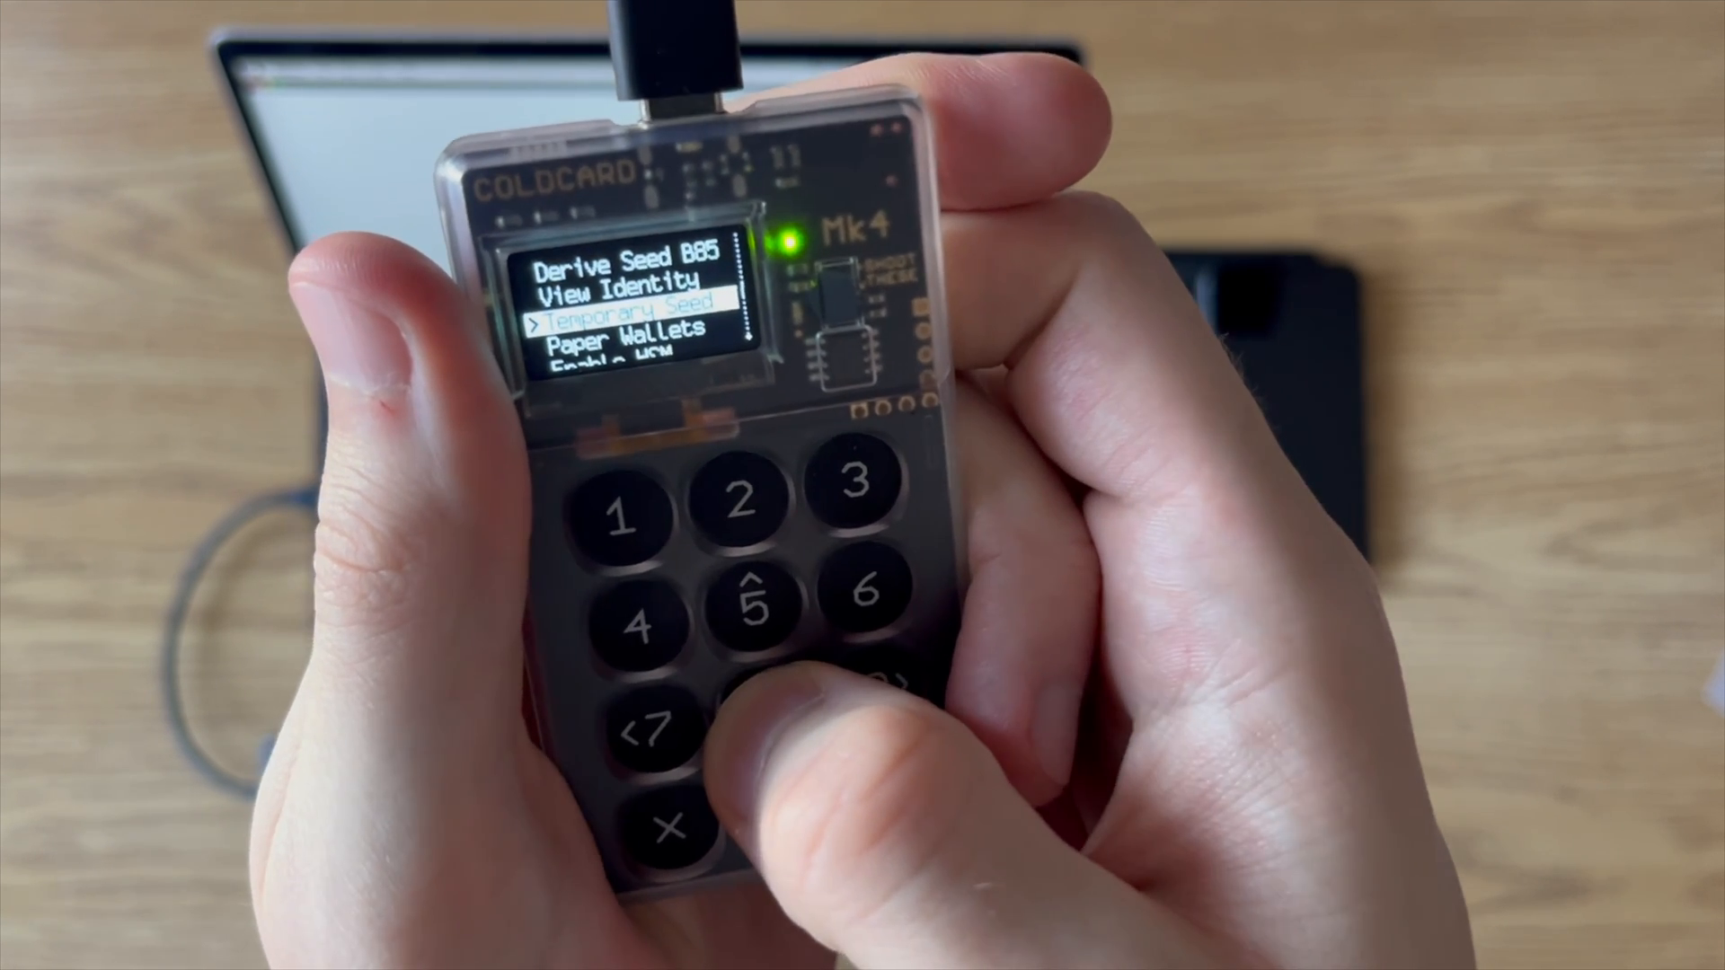
- In Danger Zone's Testnet Mode, select Testnet3 as the Coldcard's network
{"action": "left_click", "coordinate": [748, 594]}
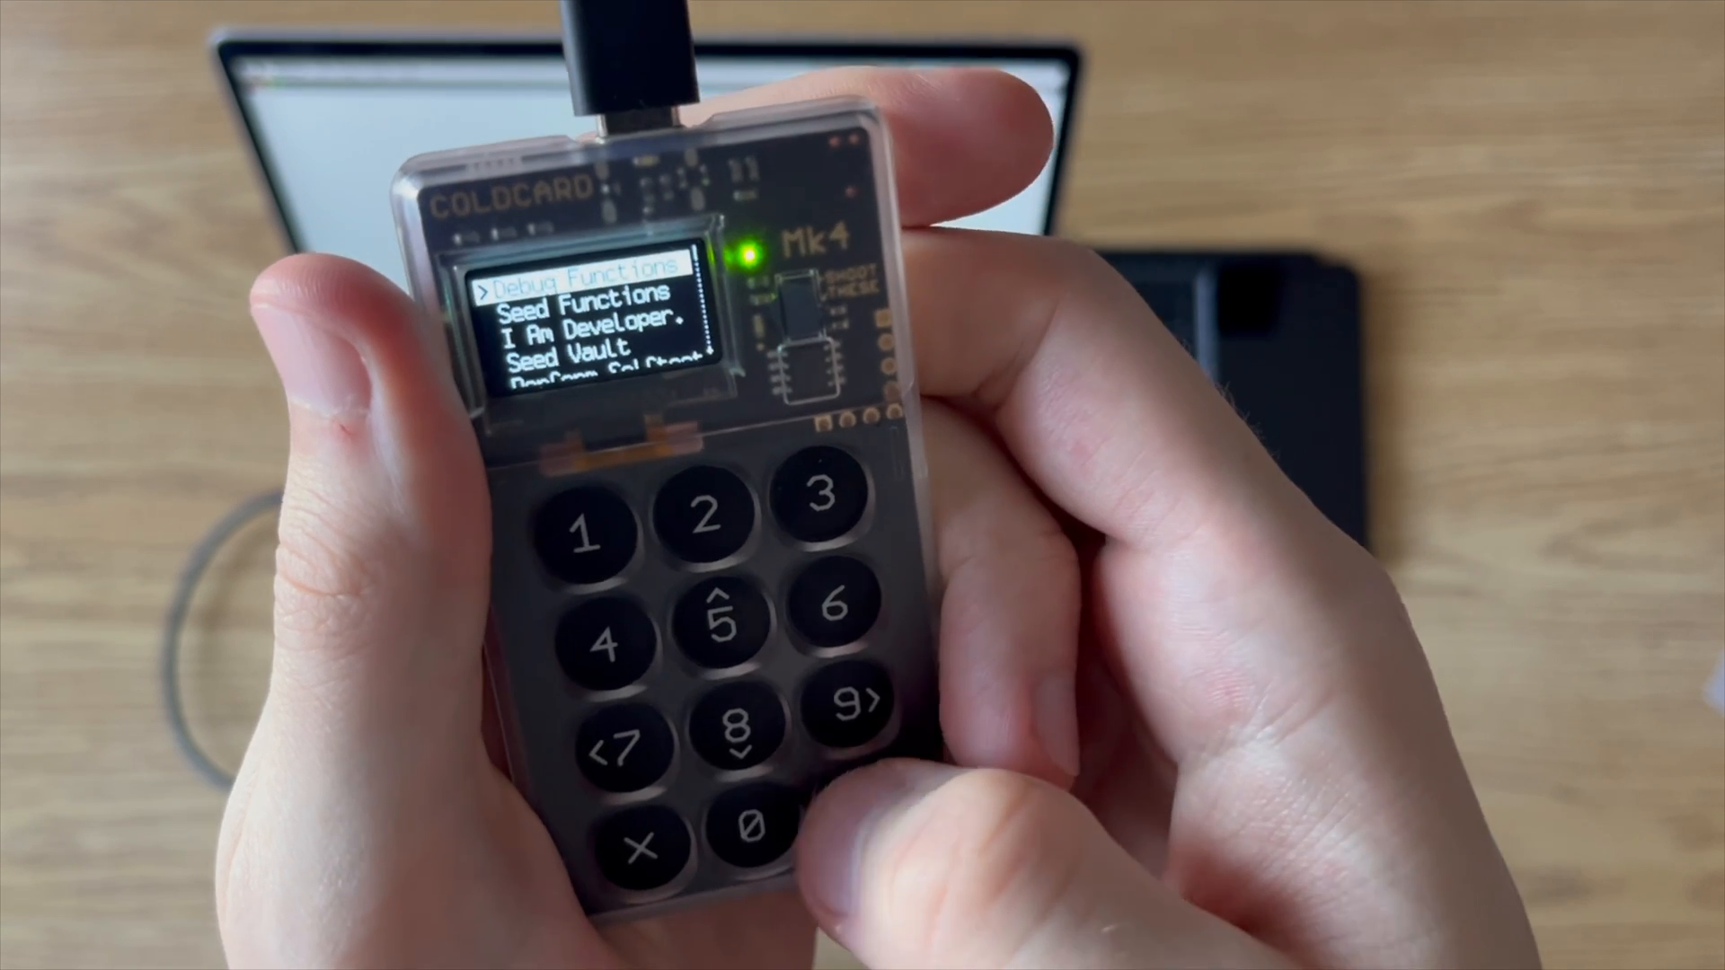
{"action": "left_click", "coordinate": [737, 731]}
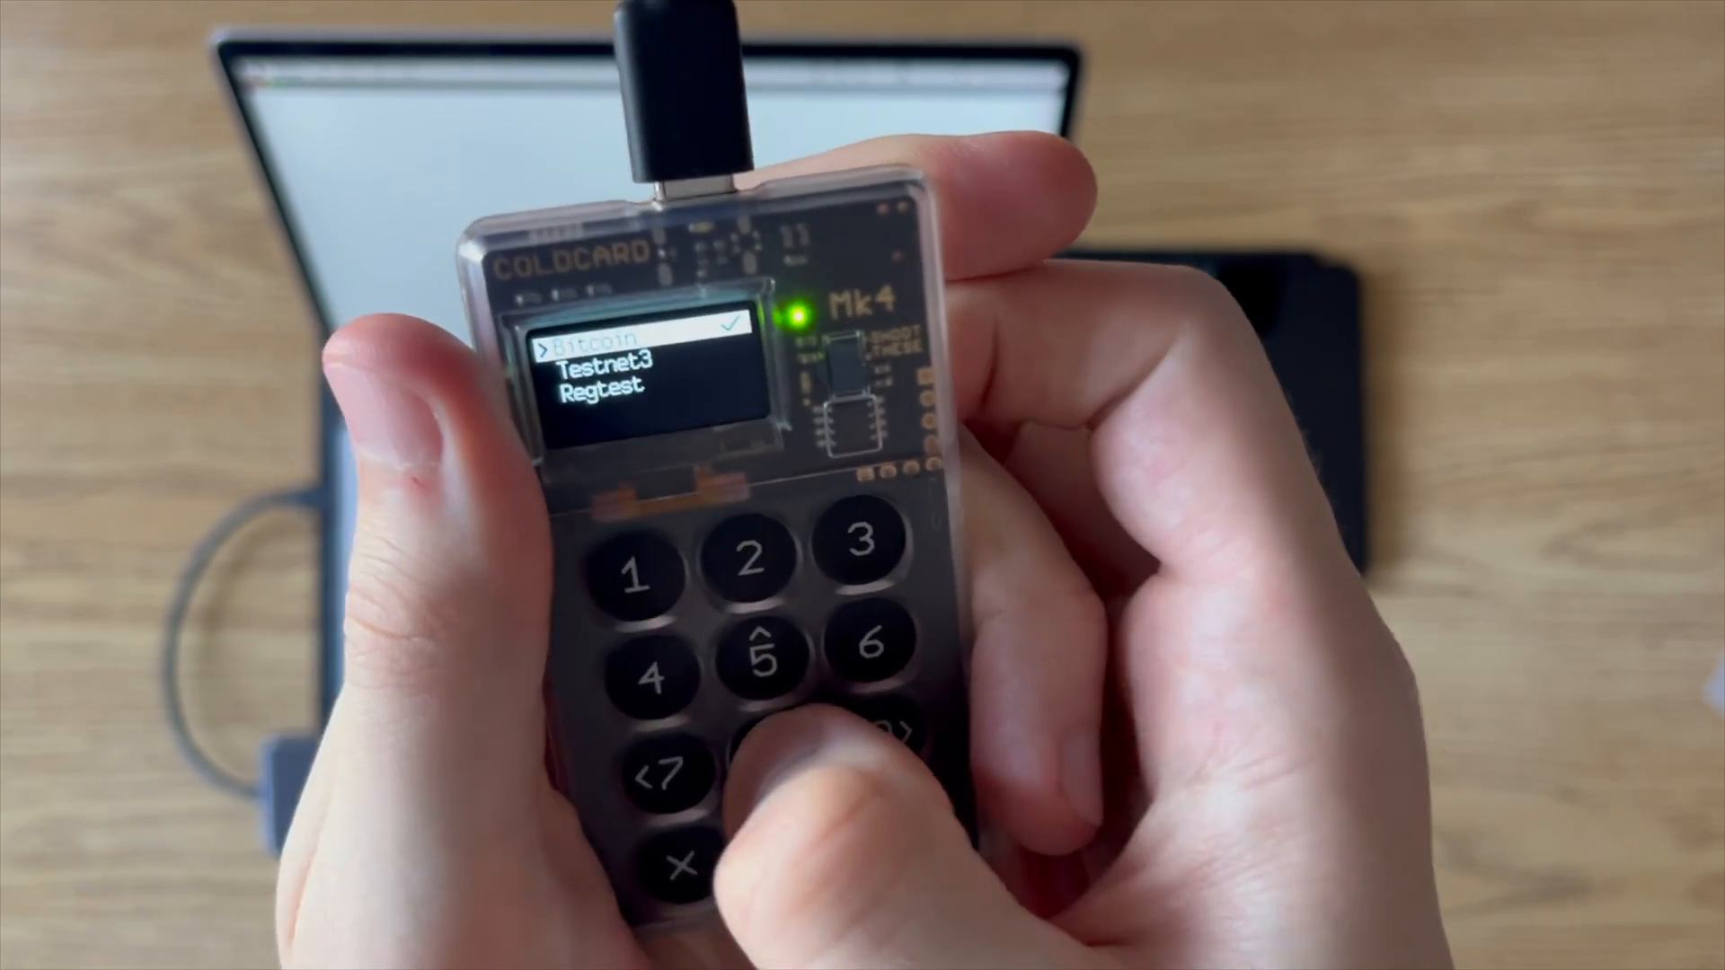
{"action": "left_click", "coordinate": [765, 660]}
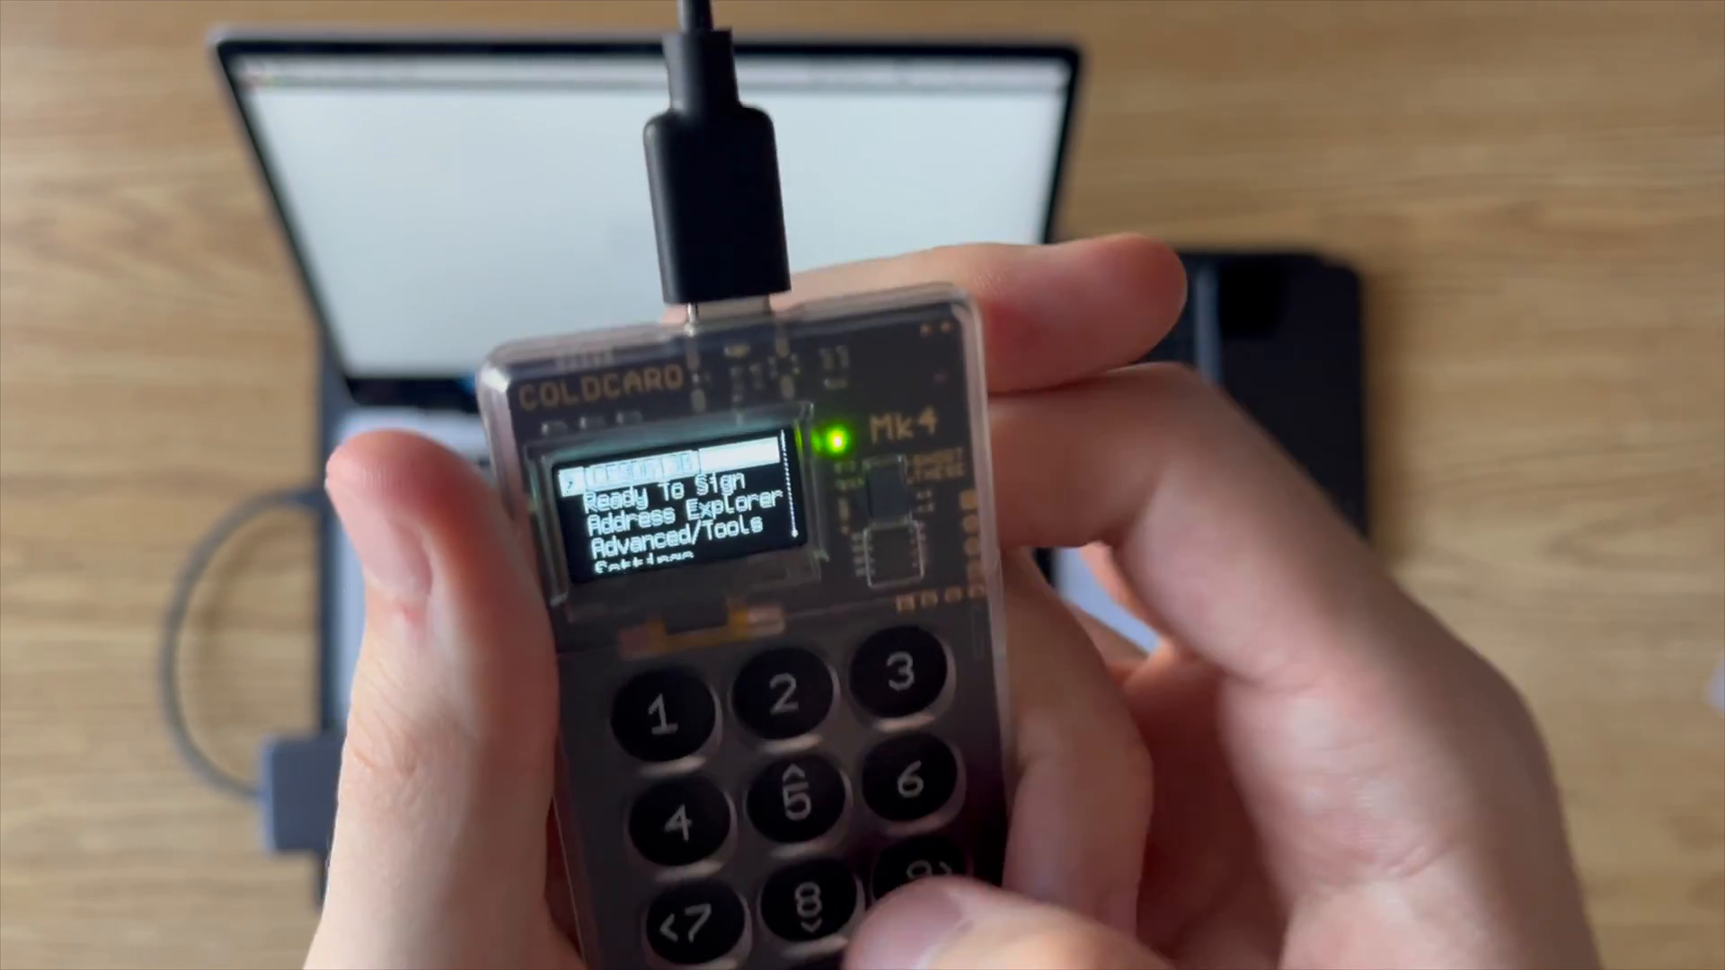
- Write the Sparrow Wallet JSON export from Advanced/Tools > Export Wallet to the MicroSD card
{"action": "key", "text": "down"}
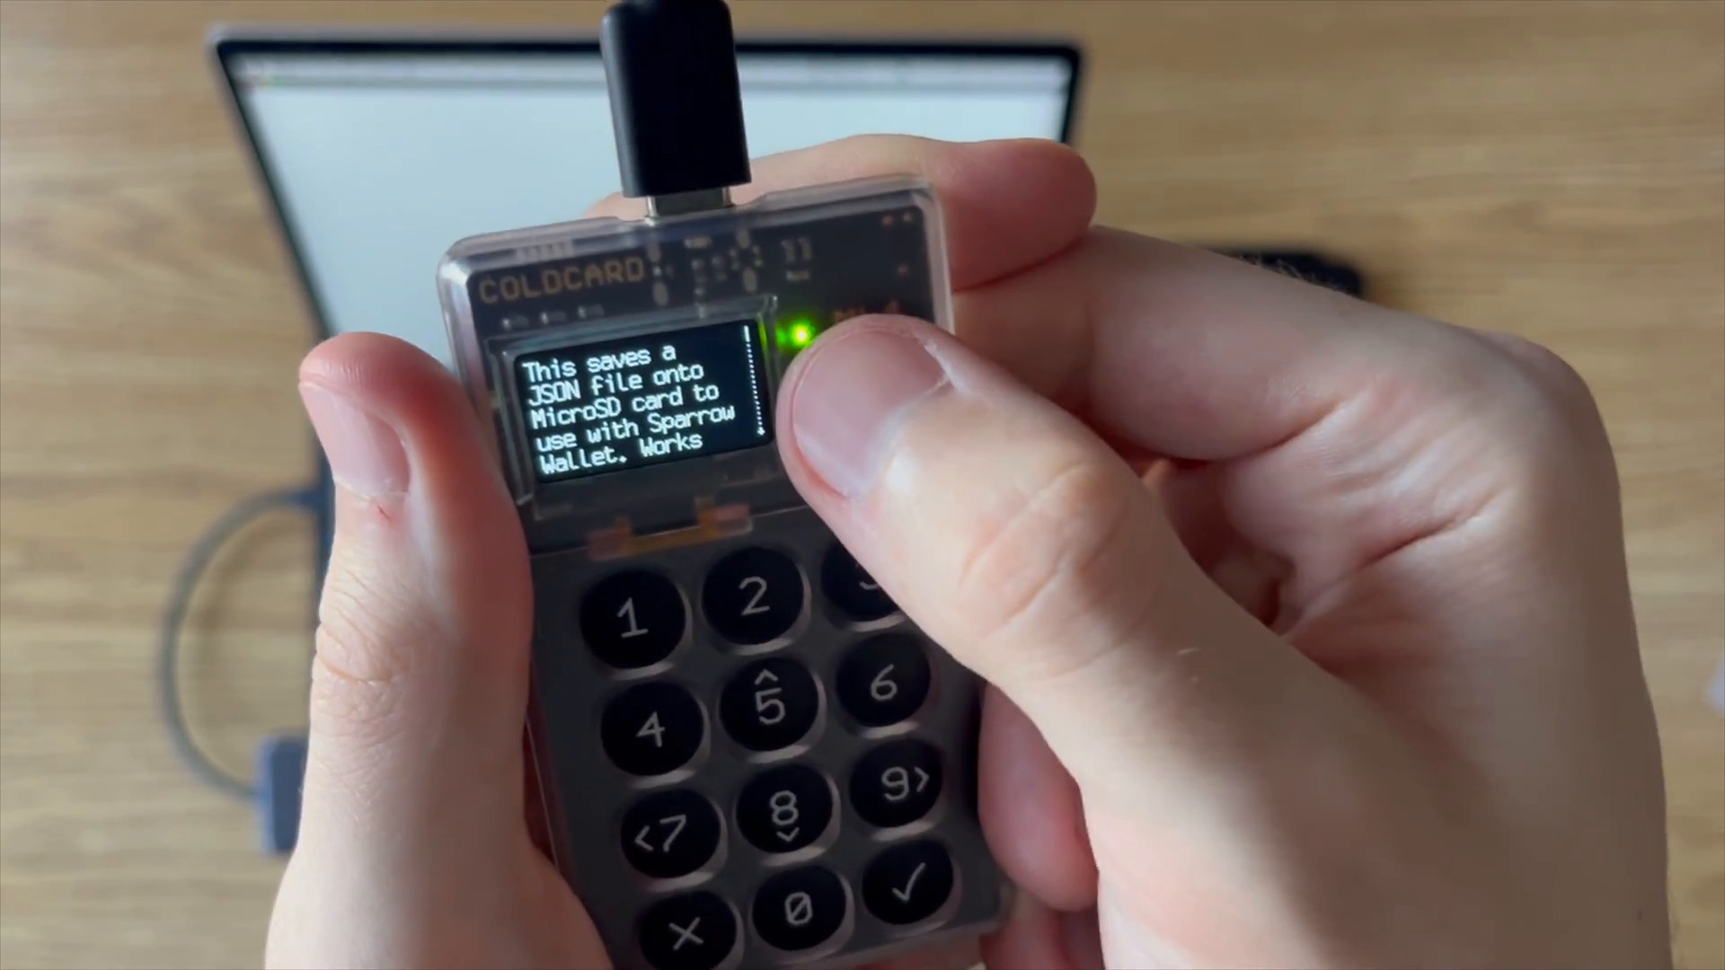
{"action": "left_click", "coordinate": [902, 891]}
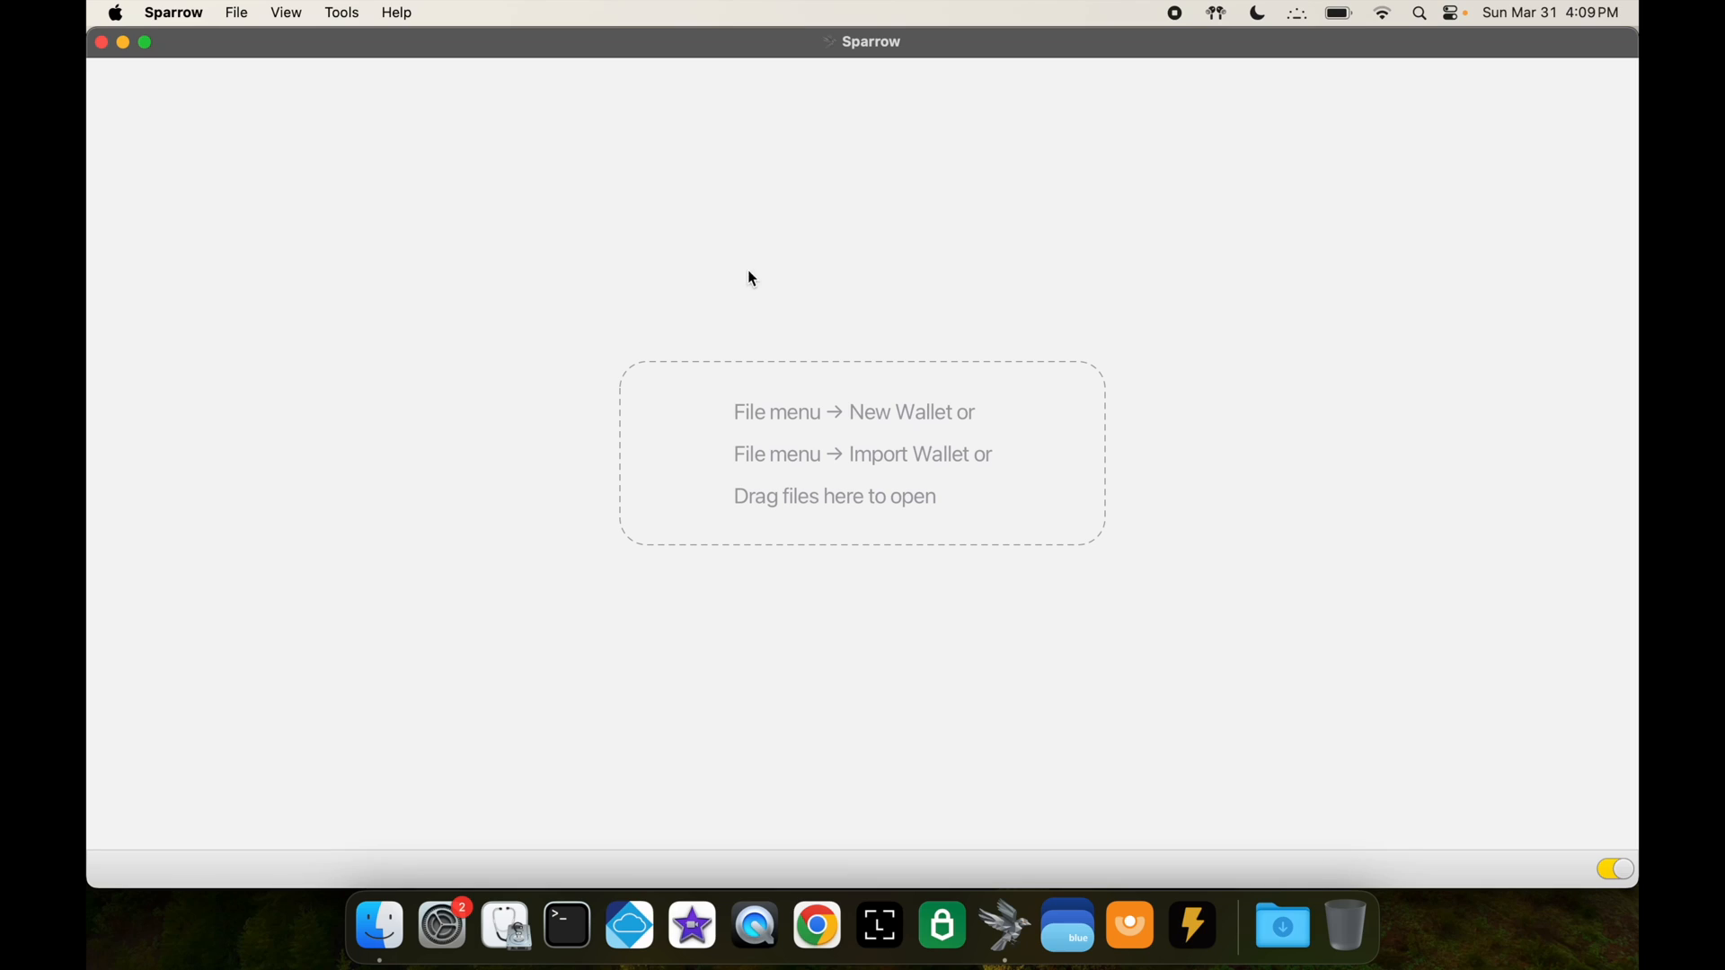
{"action": "mouse_move", "coordinate": [235, 13]}
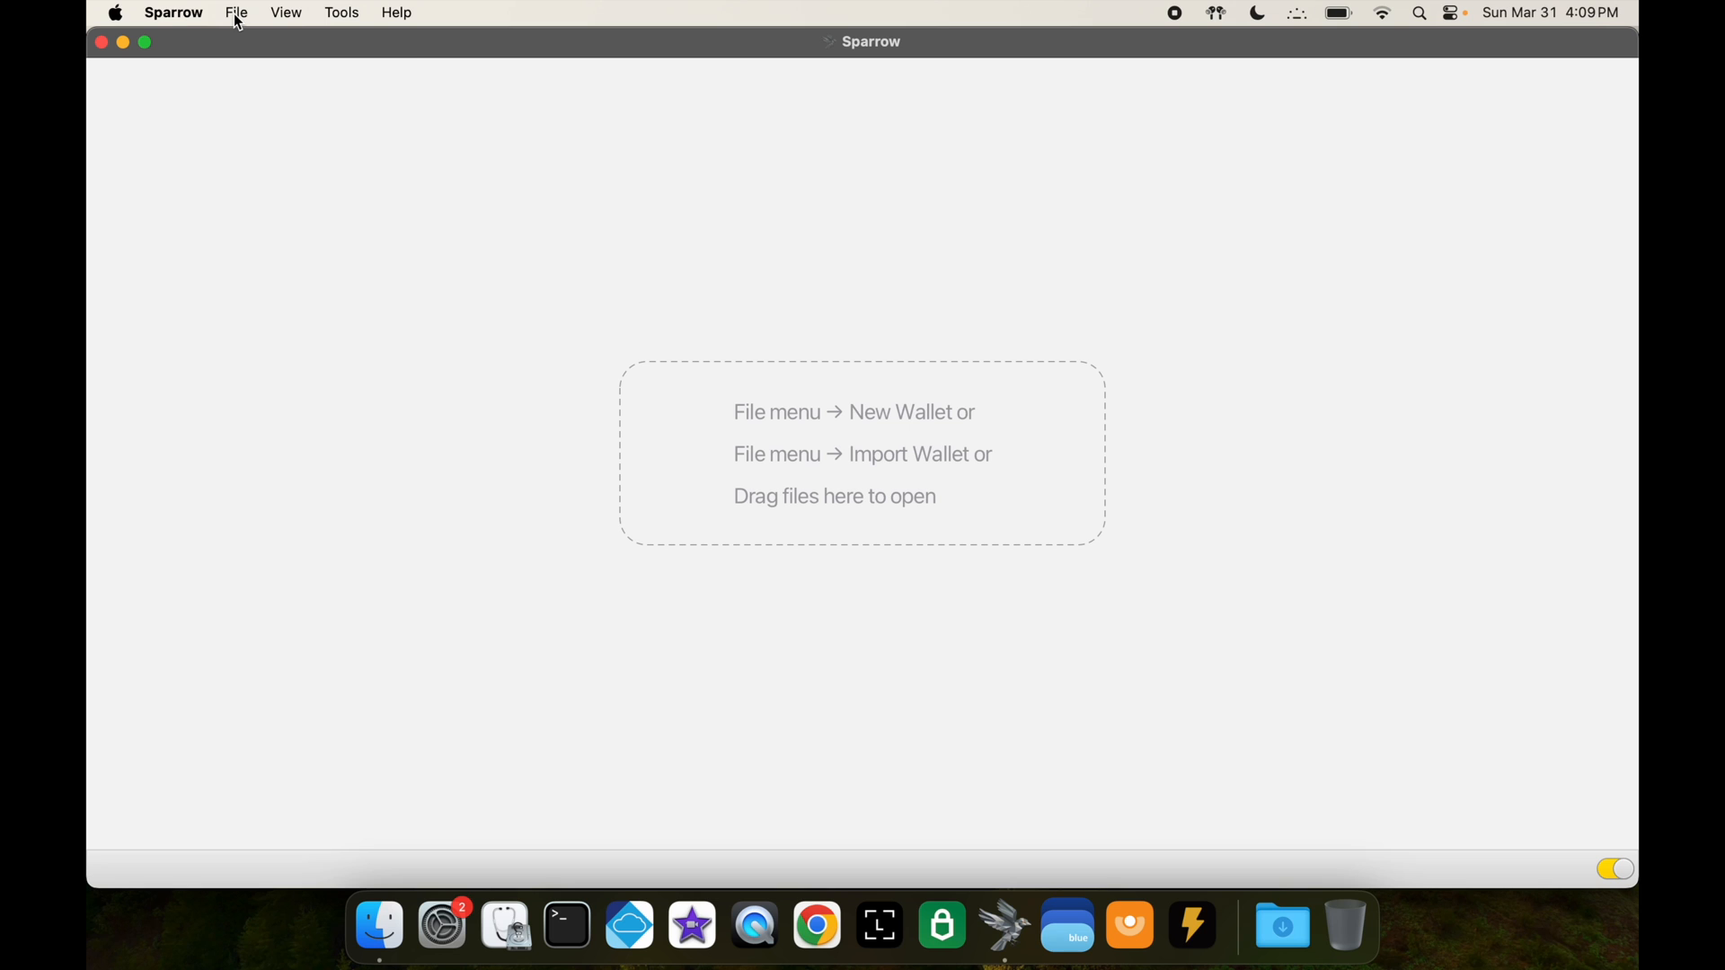
- Create a new Sparrow wallet named 'Tapsigner Recovery'
{"action": "left_click", "coordinate": [235, 13]}
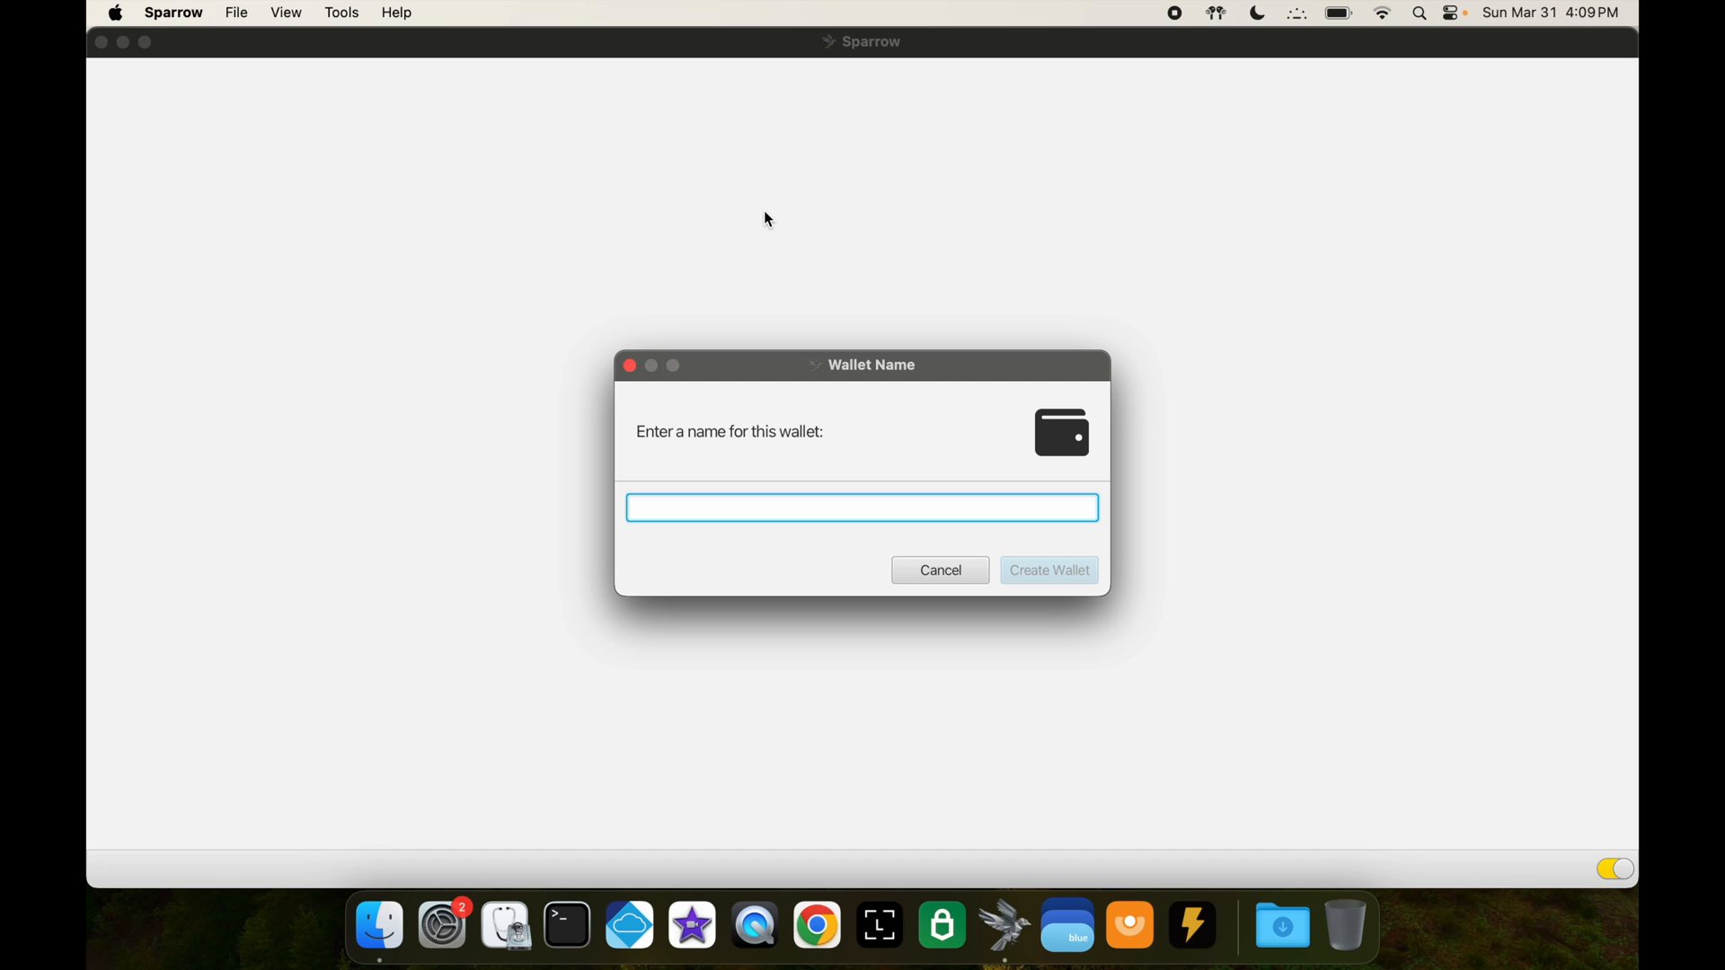
{"action": "type", "text": "Tapsigner Recovery"}
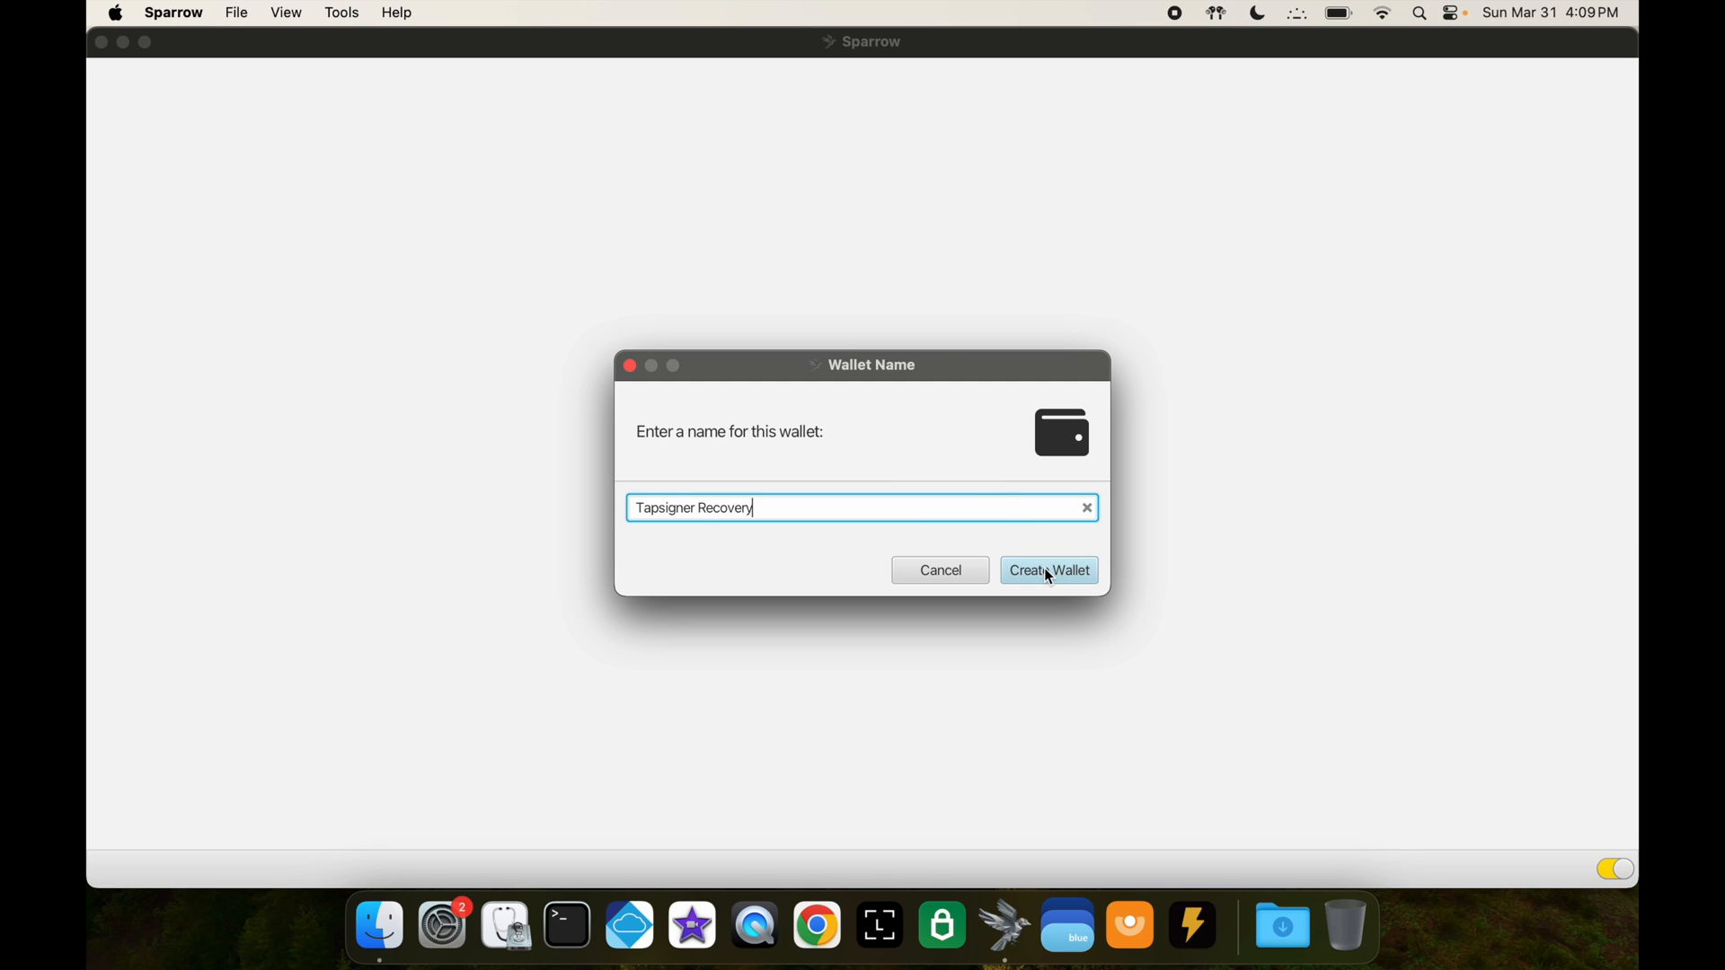
{"action": "left_click", "coordinate": [1047, 569]}
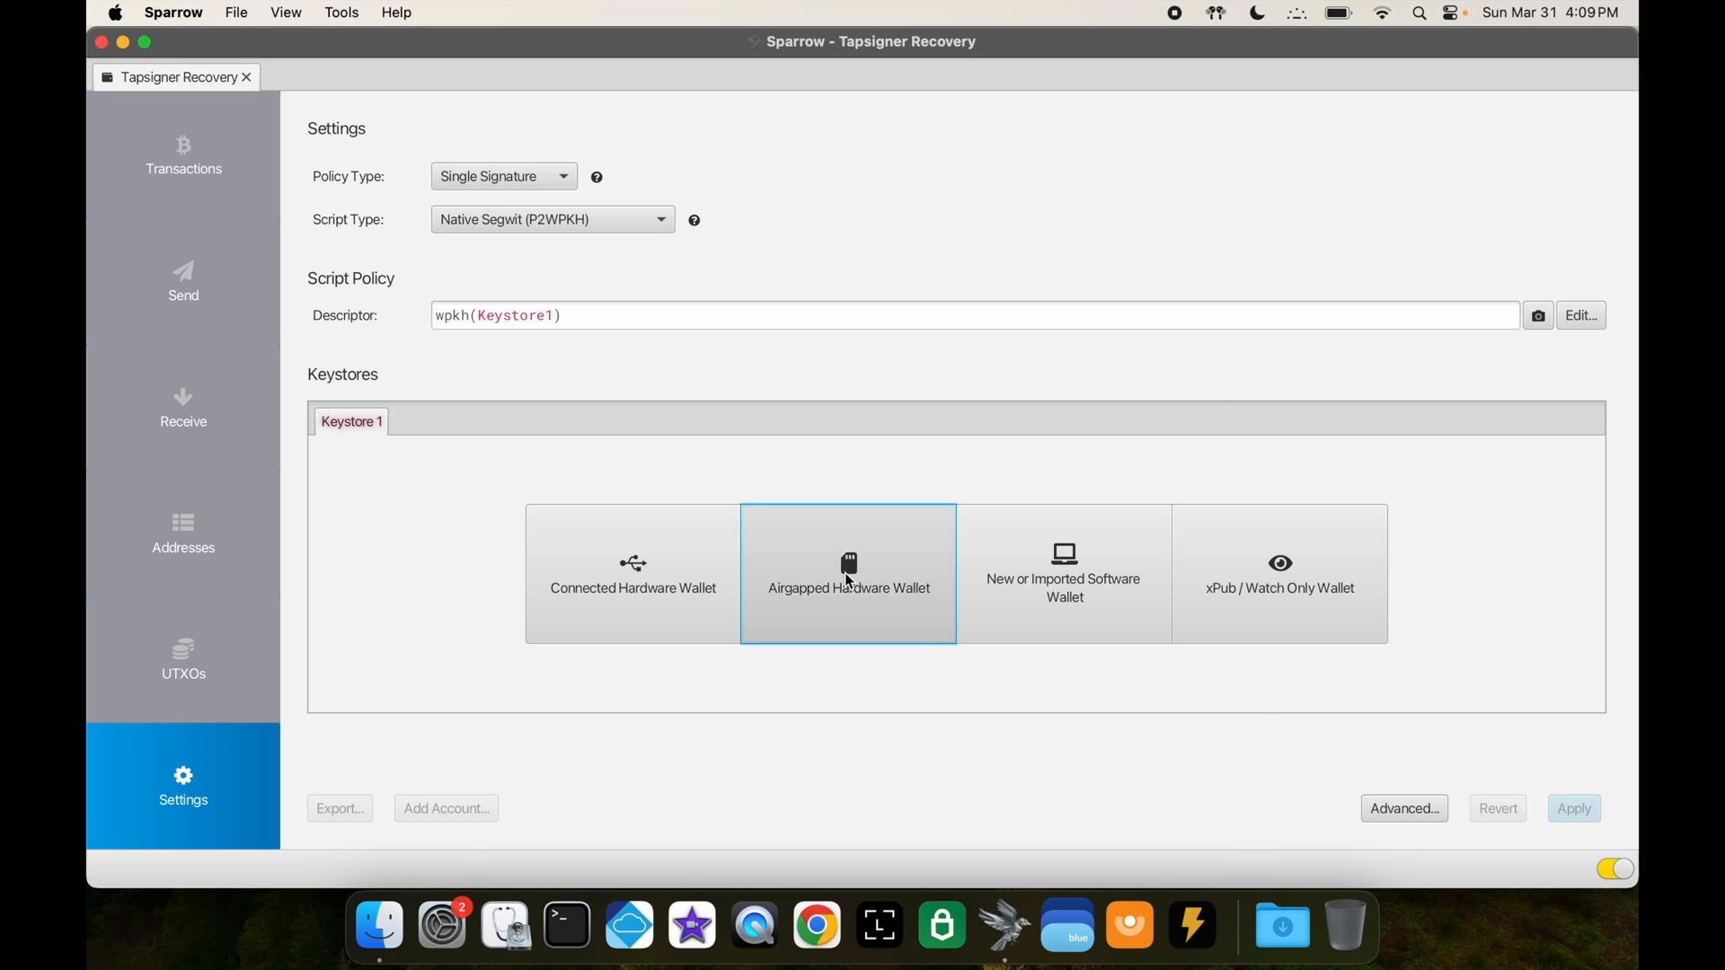
- Import an airgapped Coldcard keystore from sparrow-export.json on SDCARD
{"action": "left_click", "coordinate": [846, 571]}
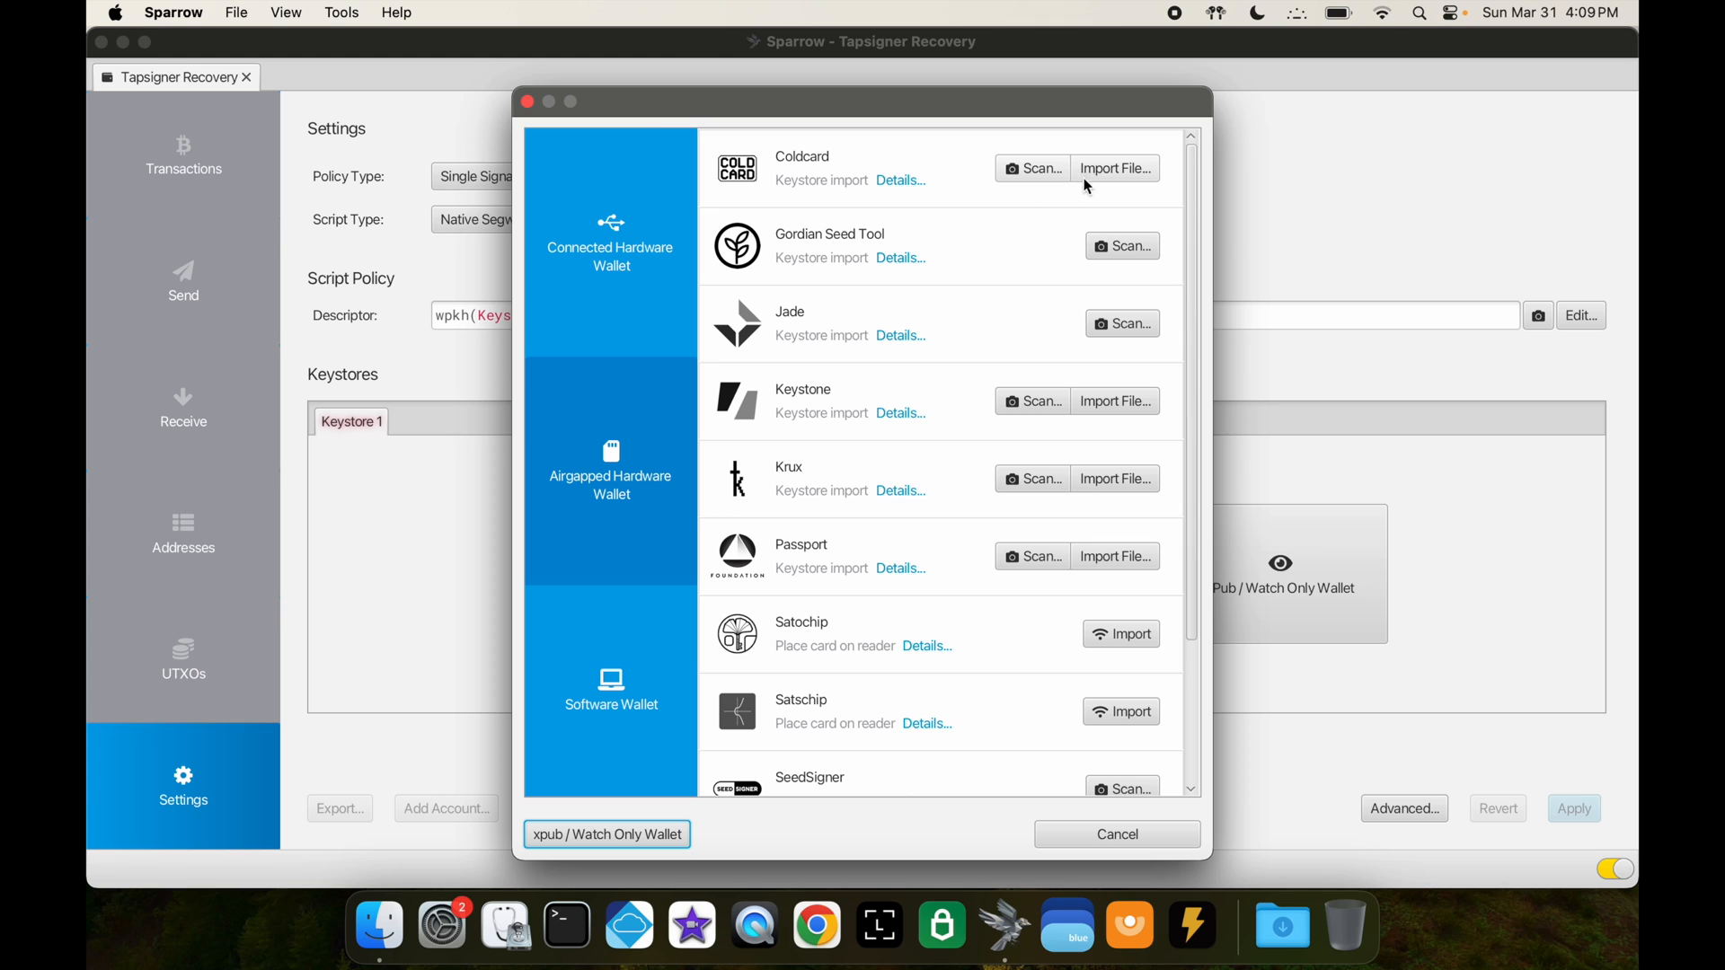
{"action": "mouse_move", "coordinate": [1130, 192]}
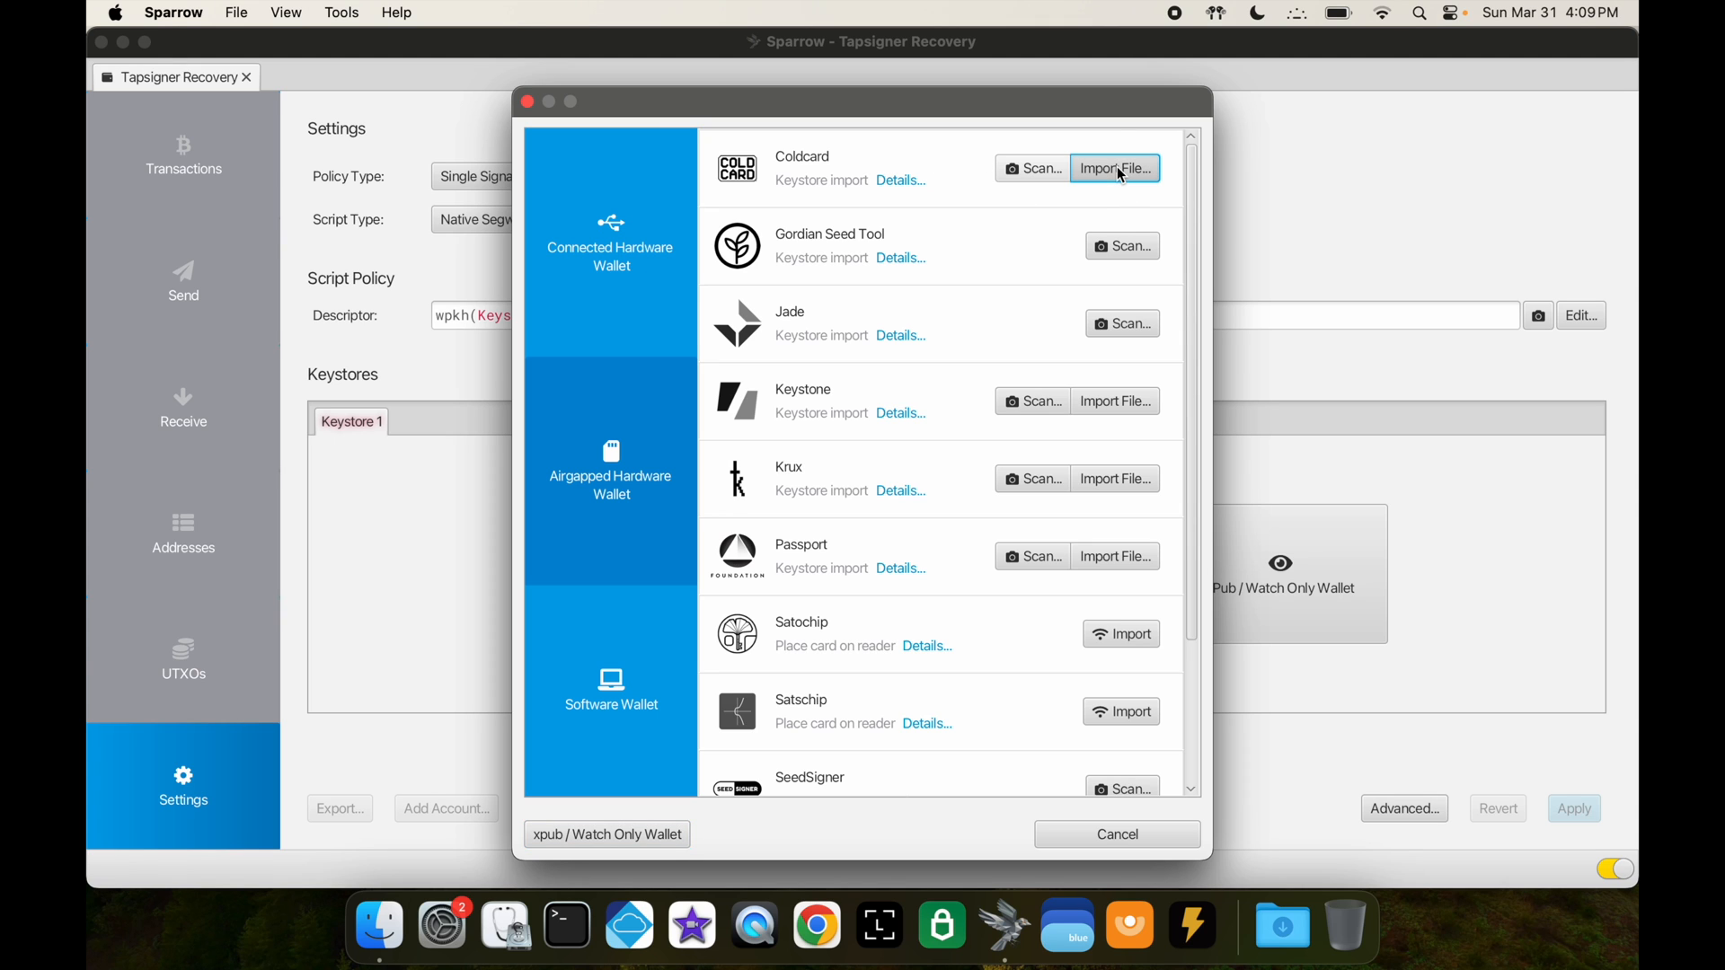
{"action": "left_click", "coordinate": [1114, 169]}
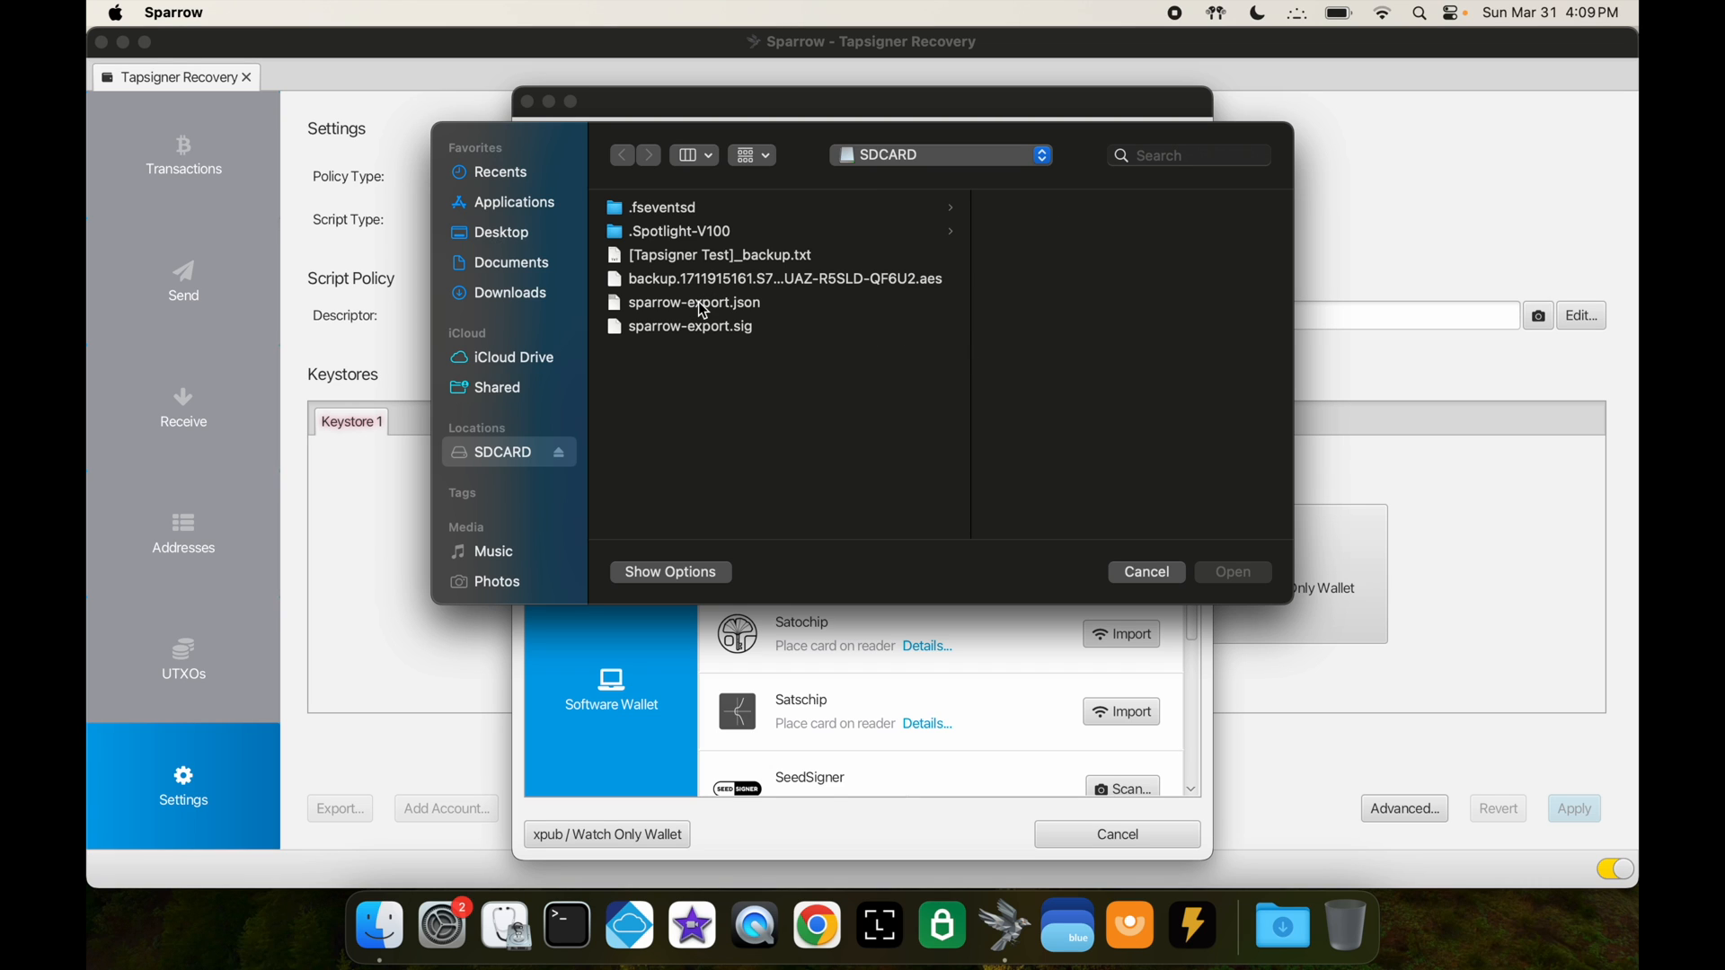
{"action": "mouse_move", "coordinate": [729, 314]}
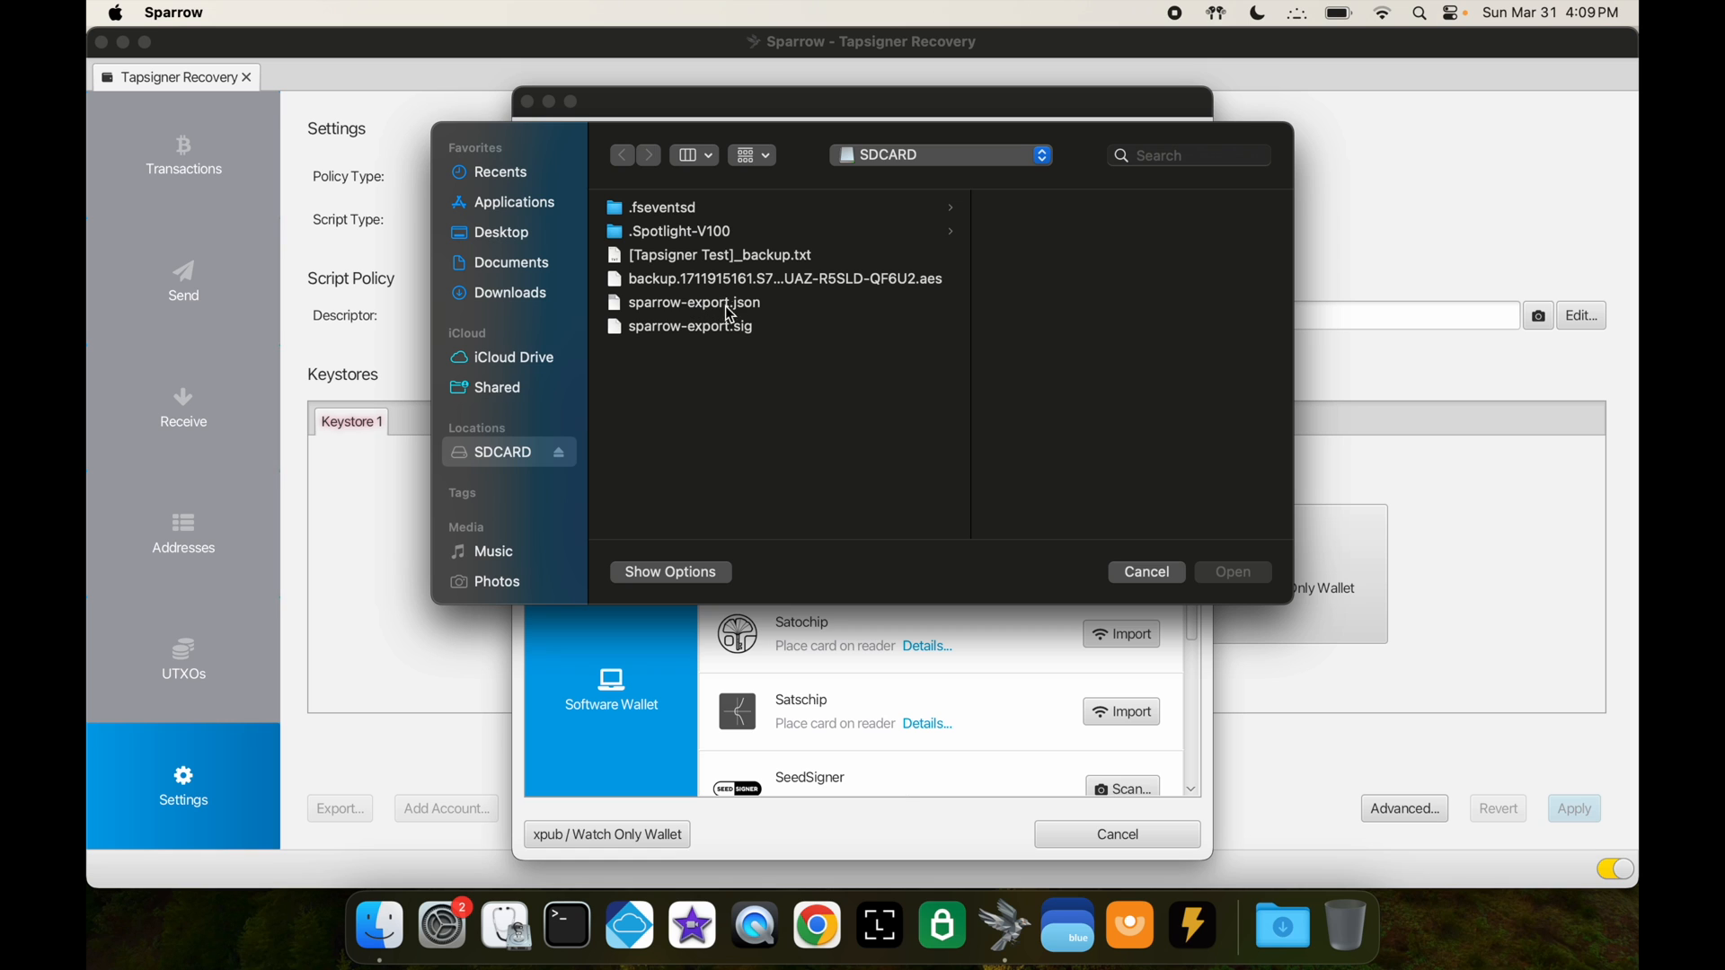
{"action": "left_click", "coordinate": [694, 301]}
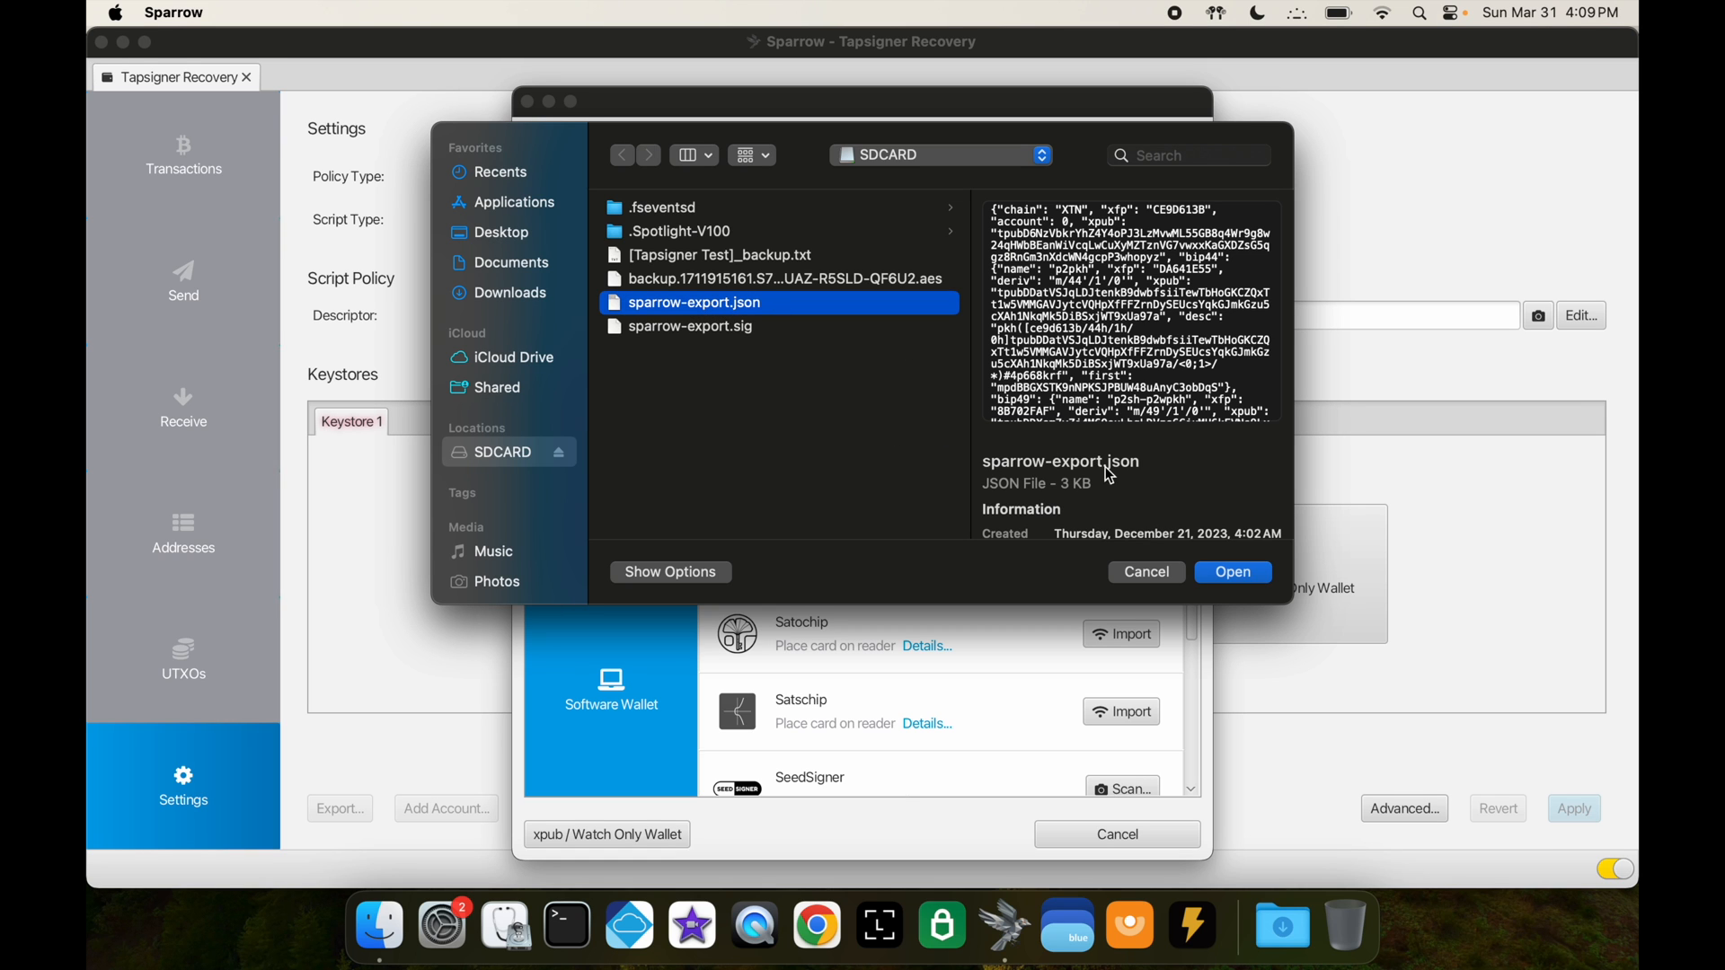
{"action": "left_click", "coordinate": [1231, 571]}
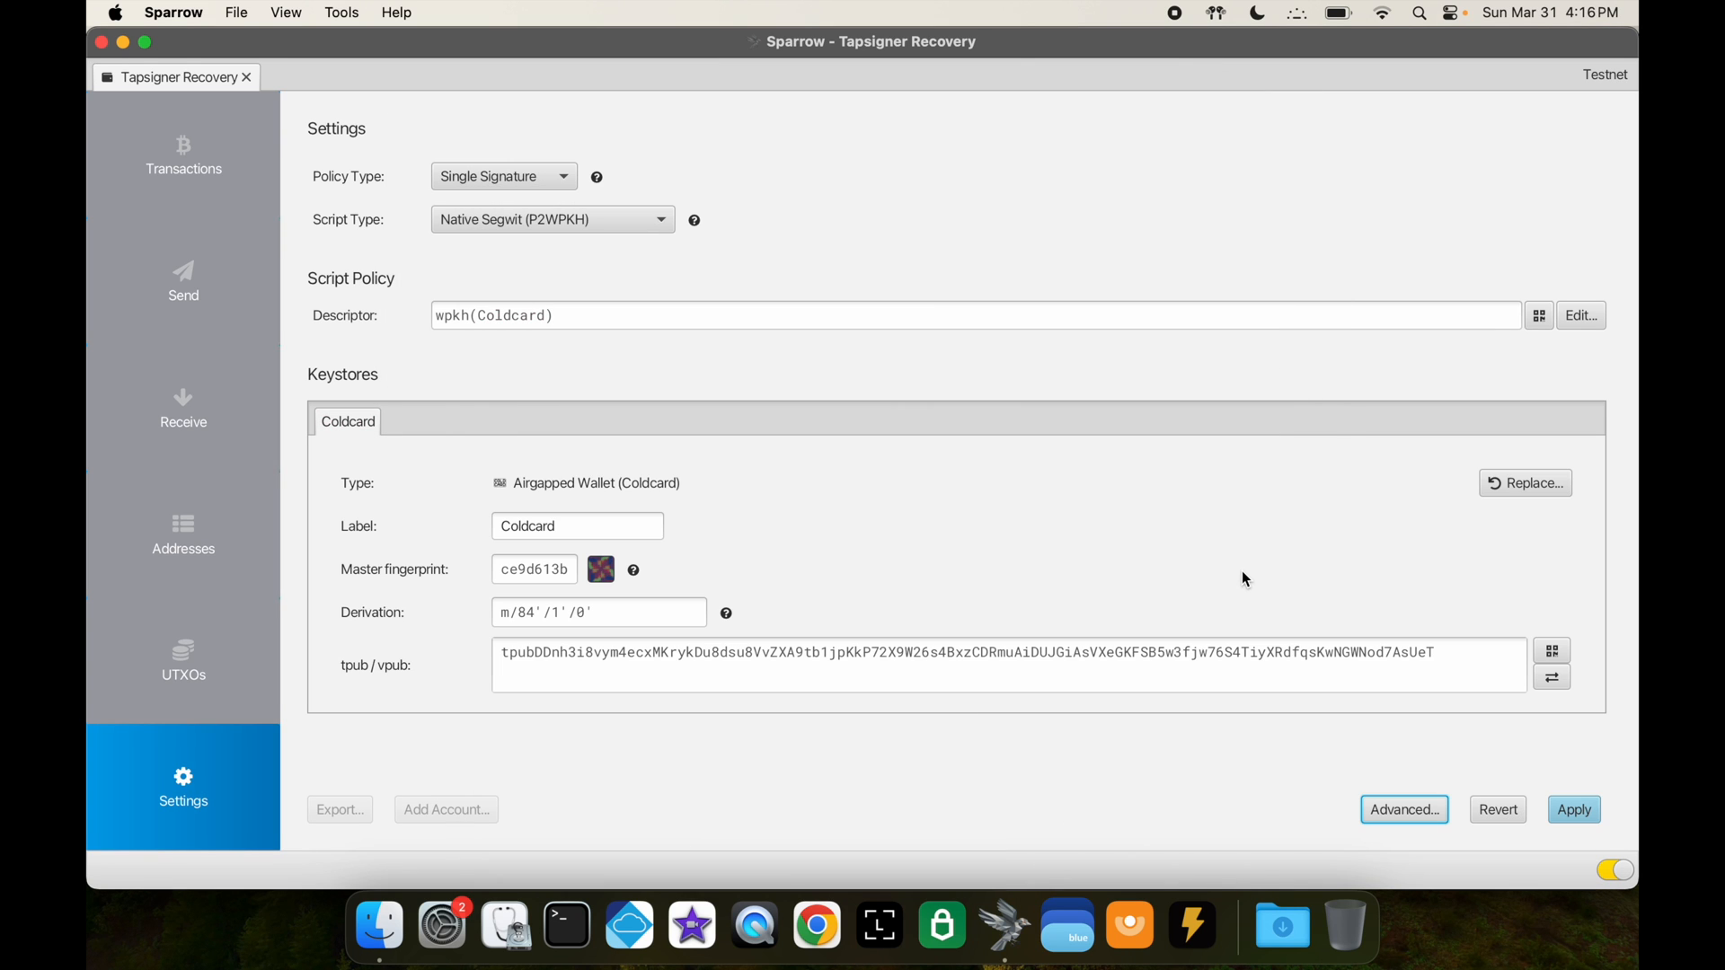
{"action": "mouse_move", "coordinate": [953, 486]}
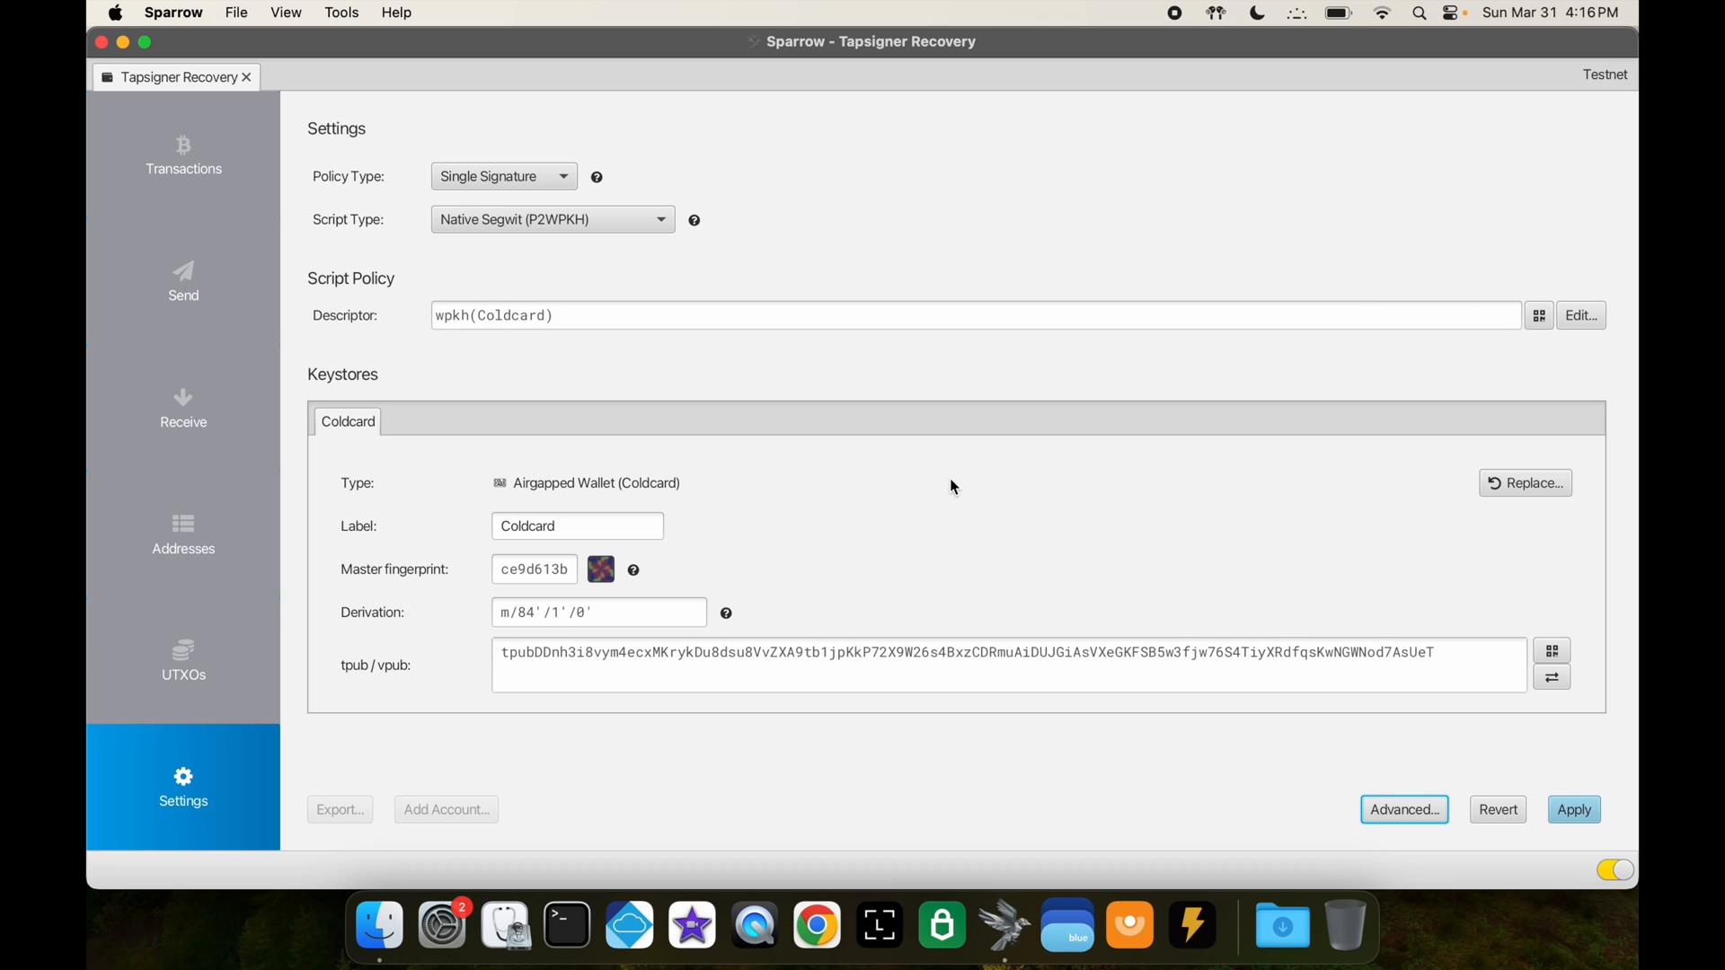
{"action": "mouse_move", "coordinate": [731, 537]}
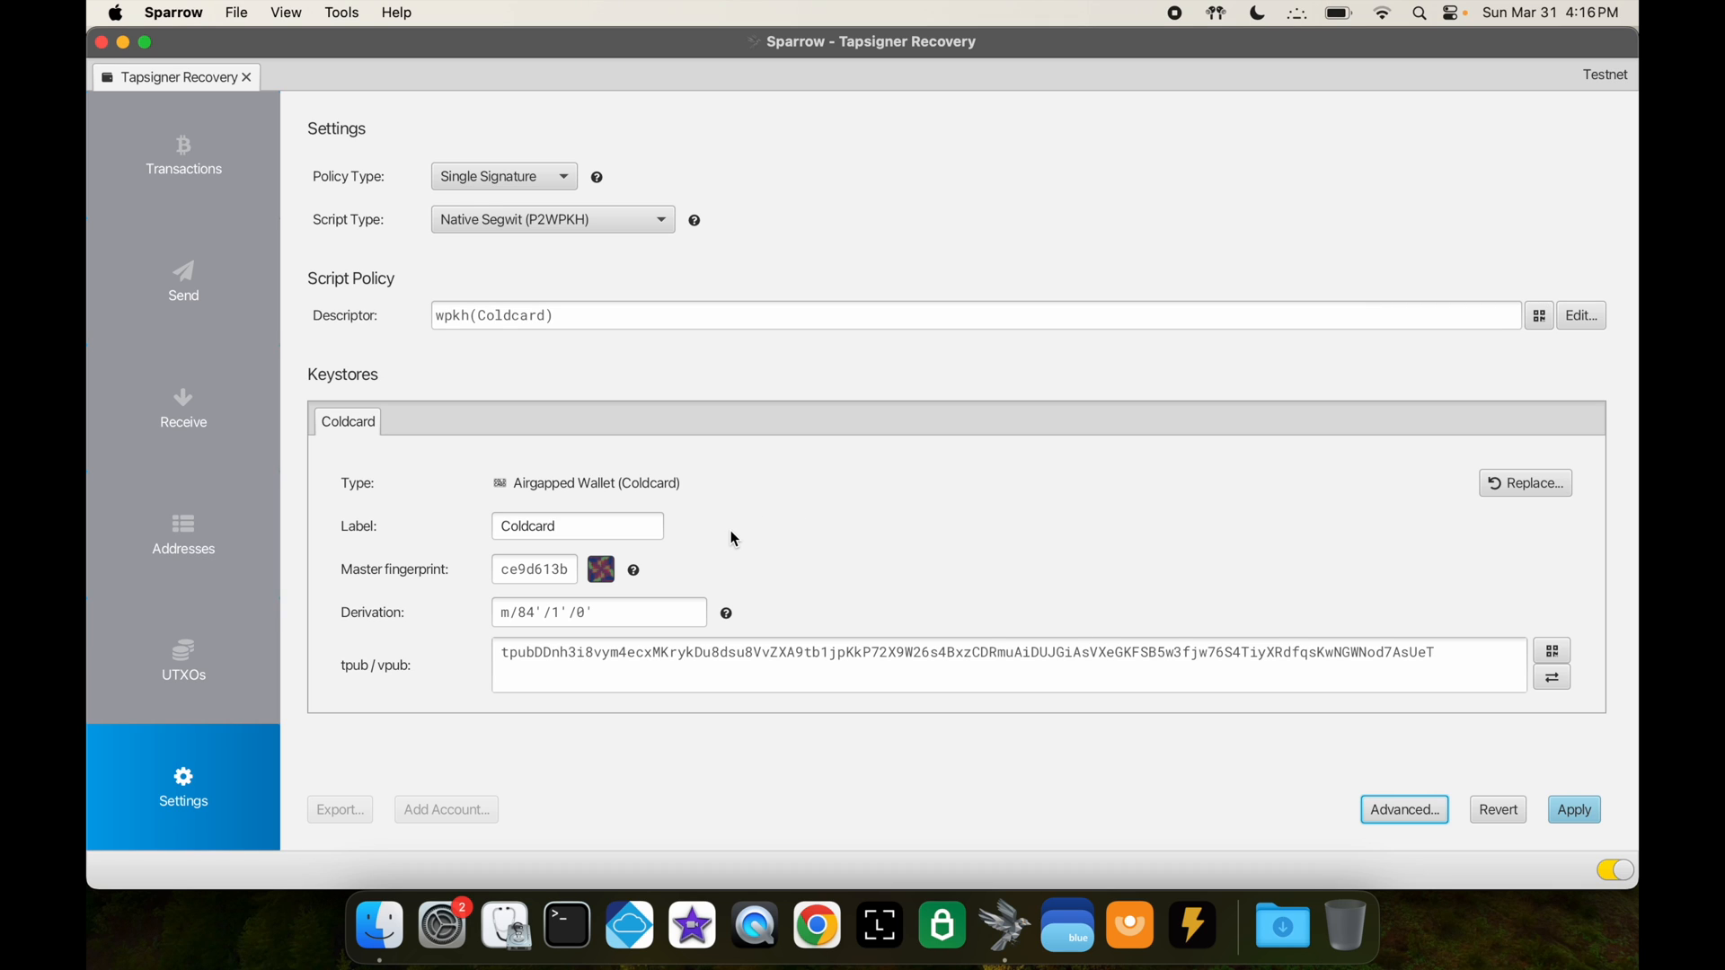
{"action": "mouse_move", "coordinate": [647, 548]}
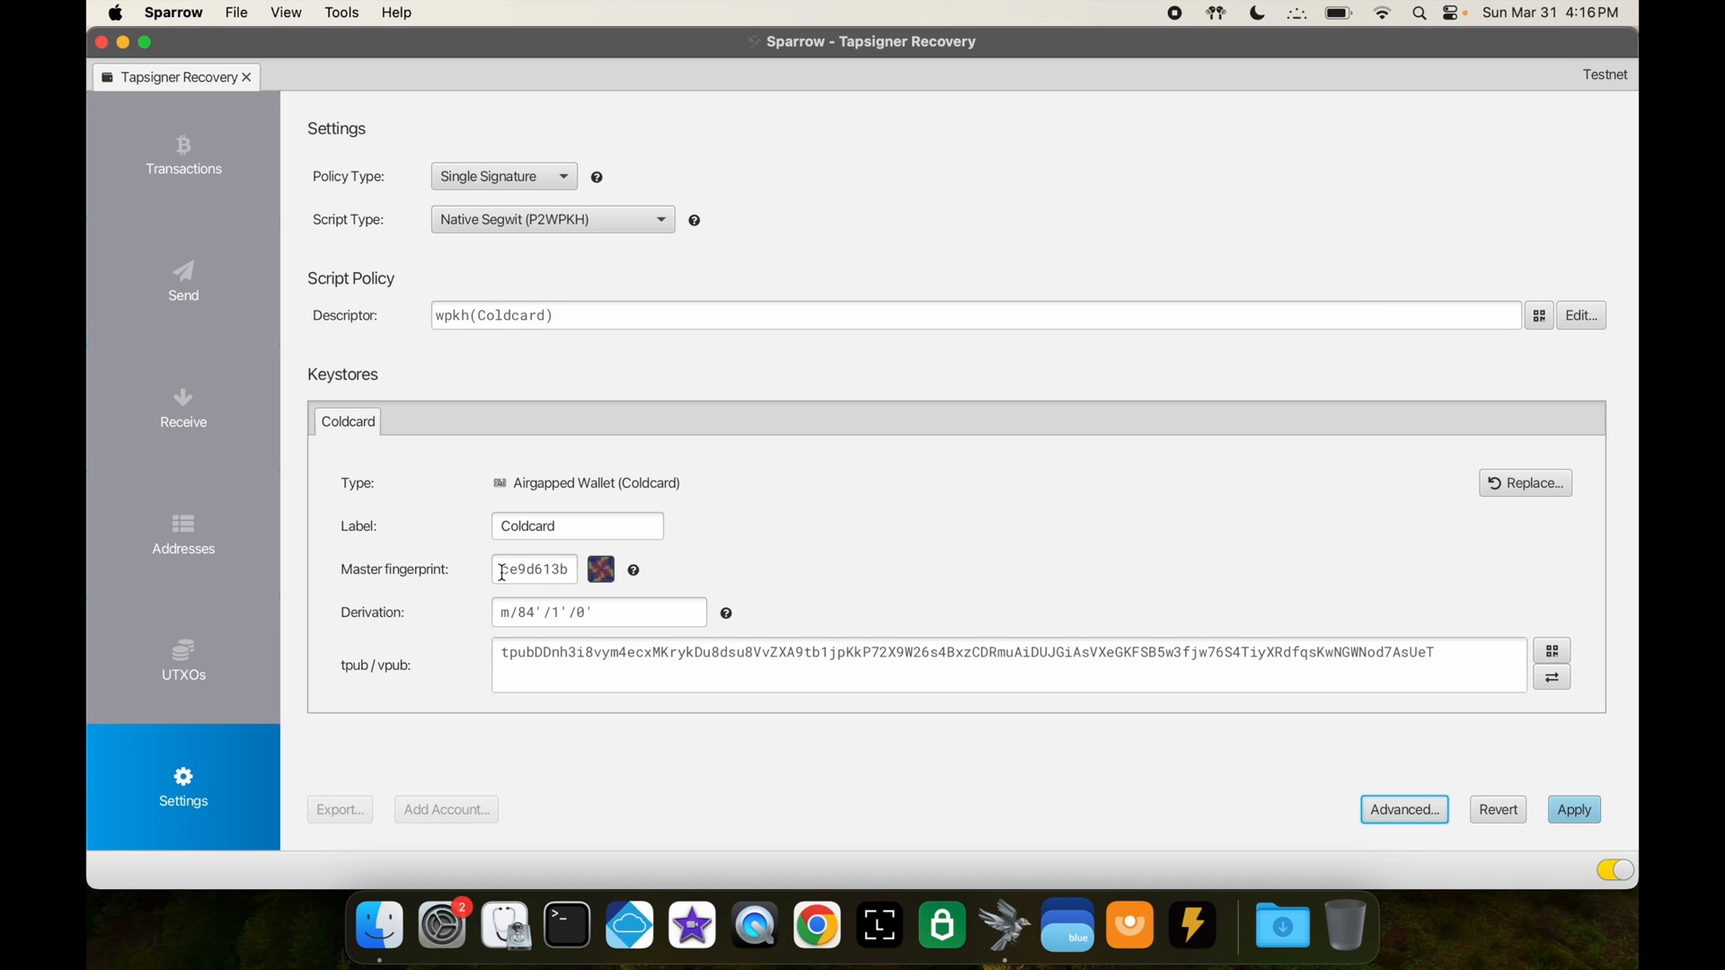
{"action": "triple_click", "coordinate": [534, 570]}
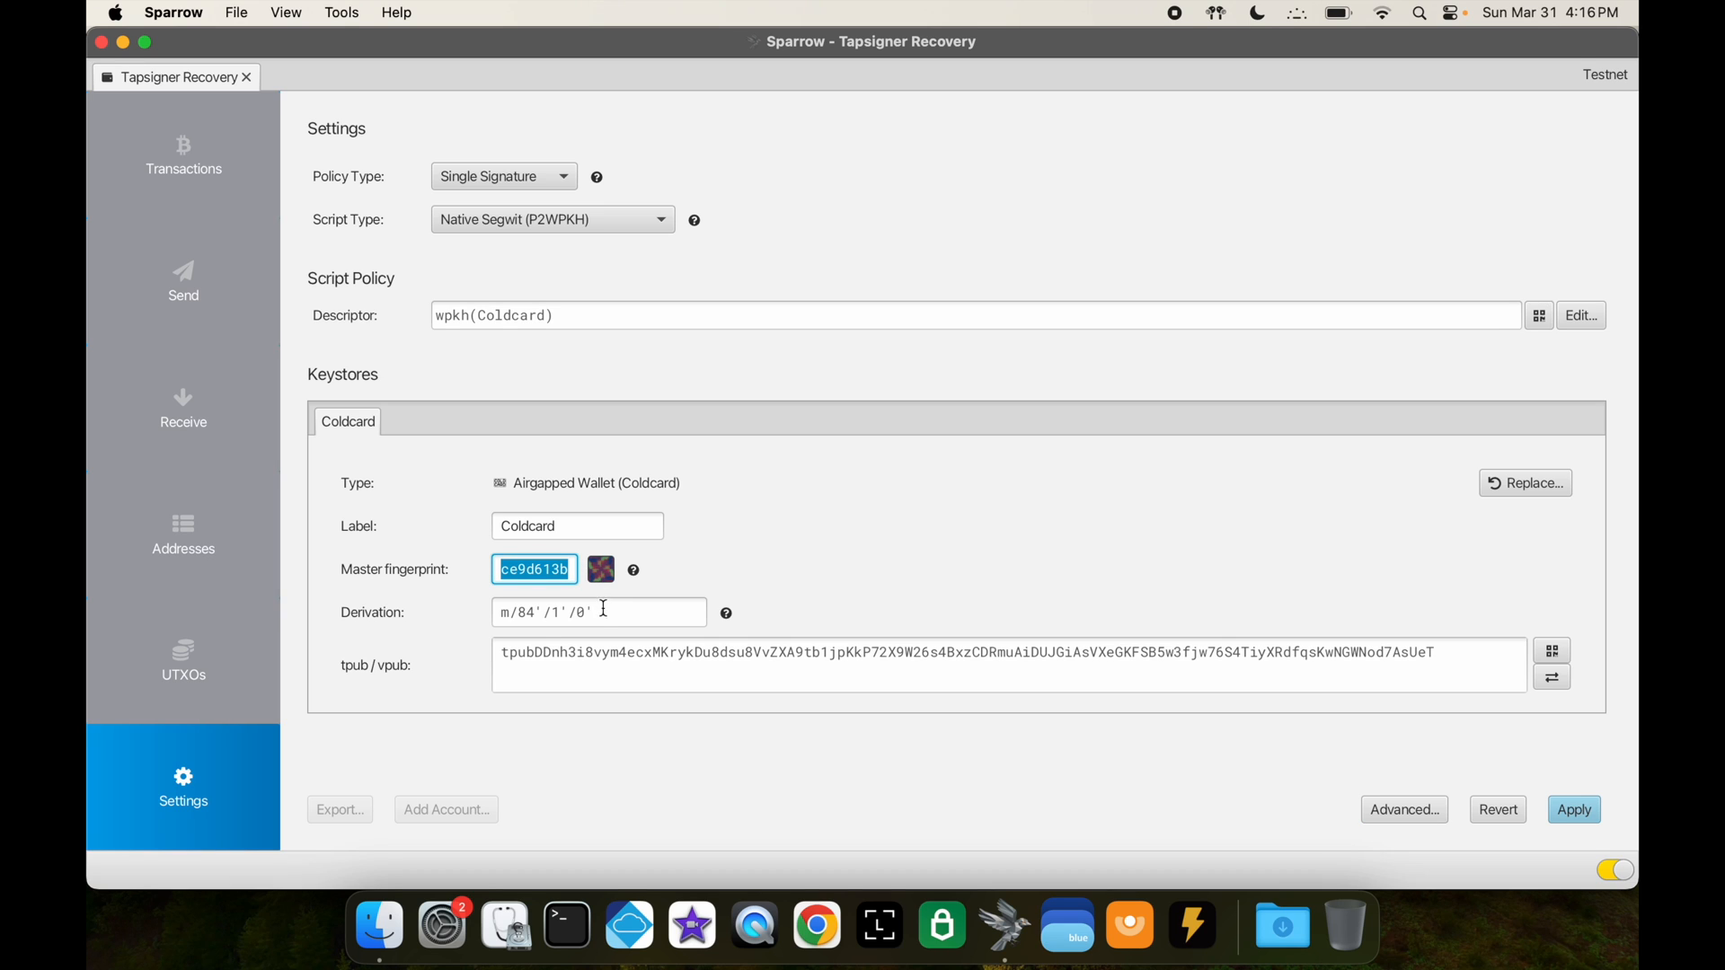
{"action": "left_click", "coordinate": [598, 611]}
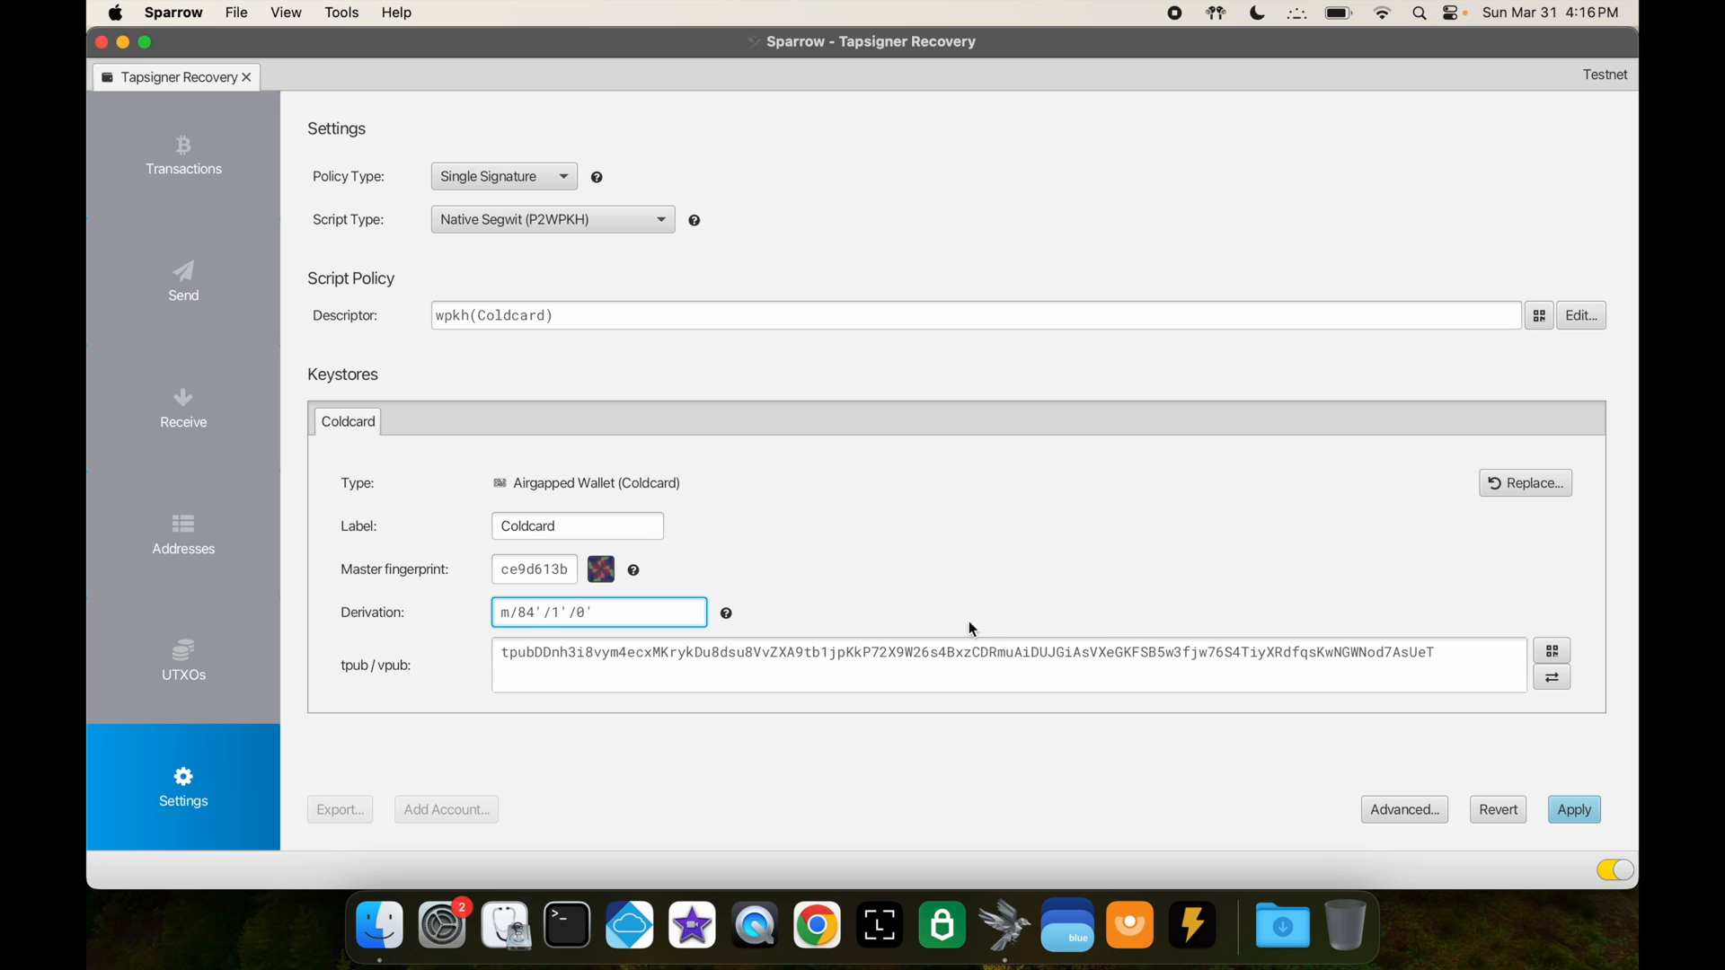
- Apply the wallet with No Password and view its transactions showing 8,000,000 sats
{"action": "left_click", "coordinate": [1573, 808]}
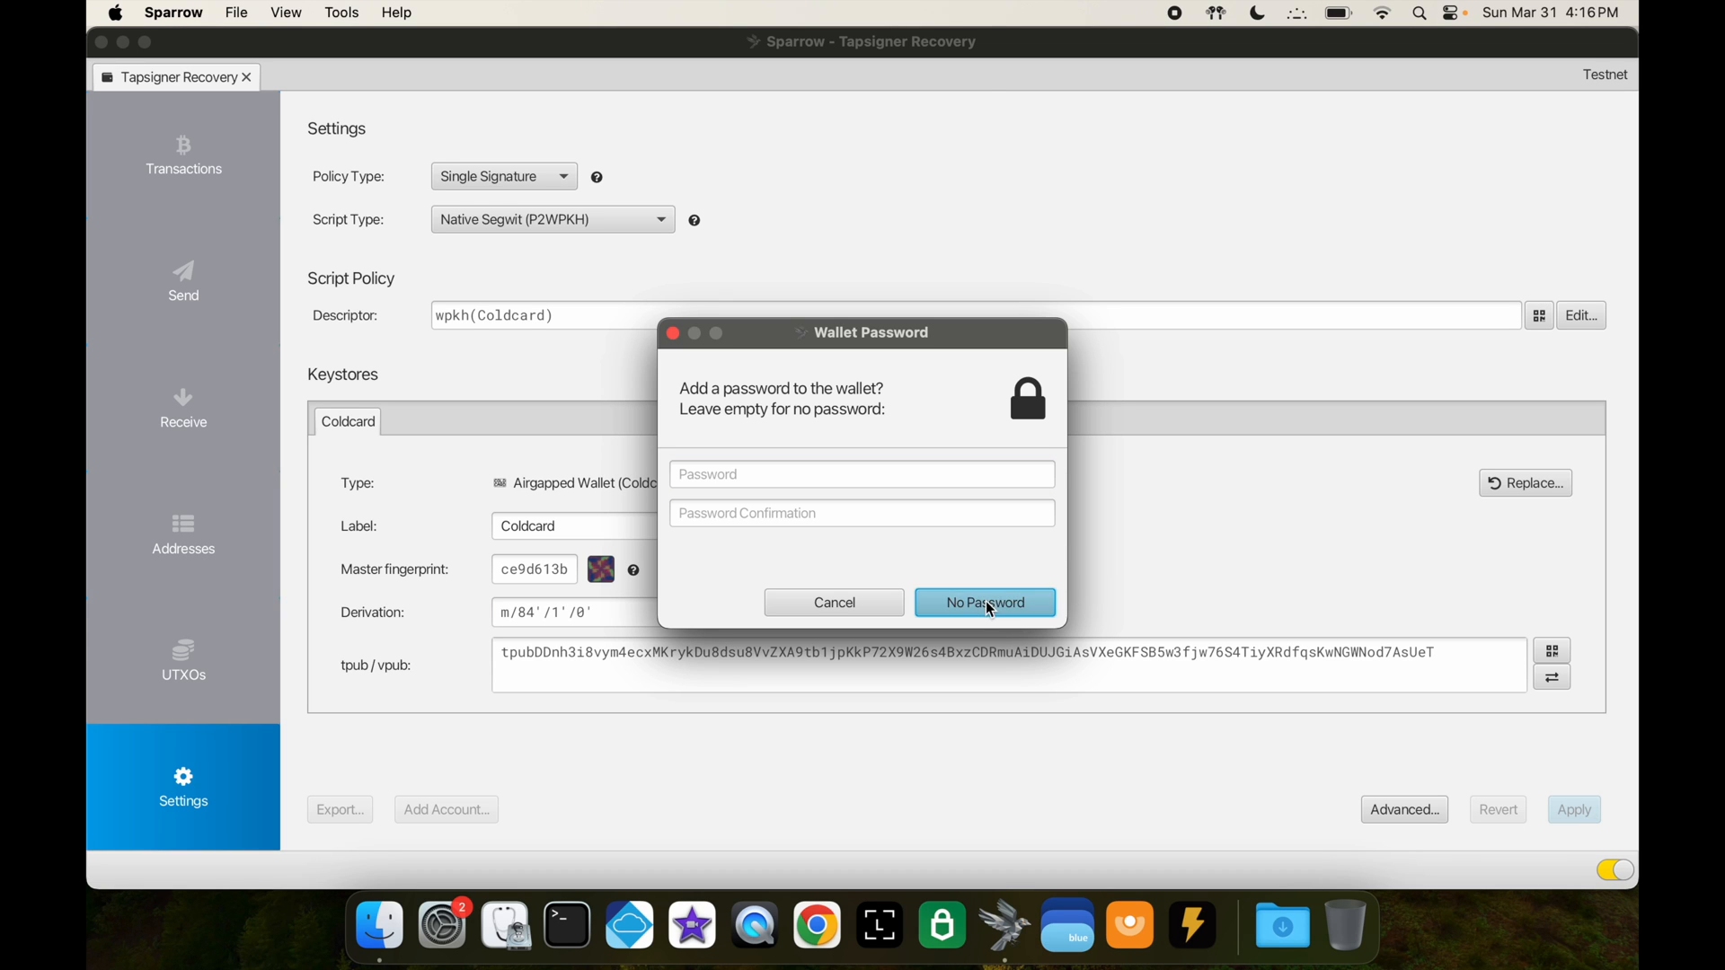
{"action": "left_click", "coordinate": [983, 602]}
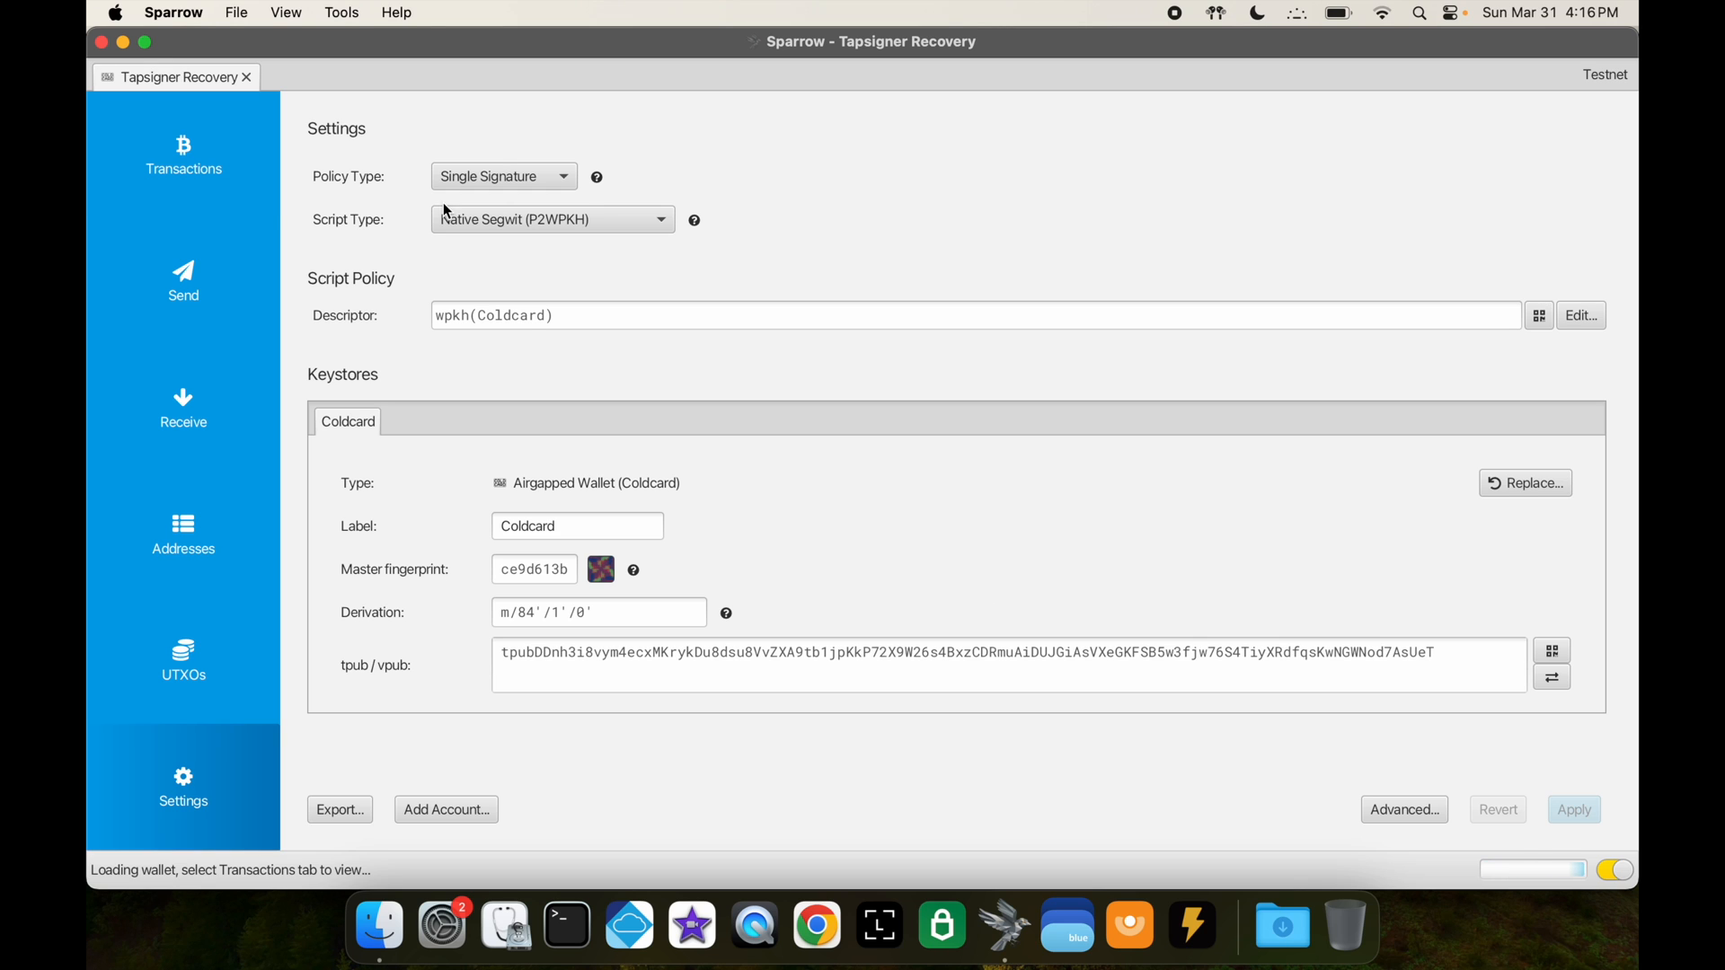
{"action": "left_click", "coordinate": [183, 155]}
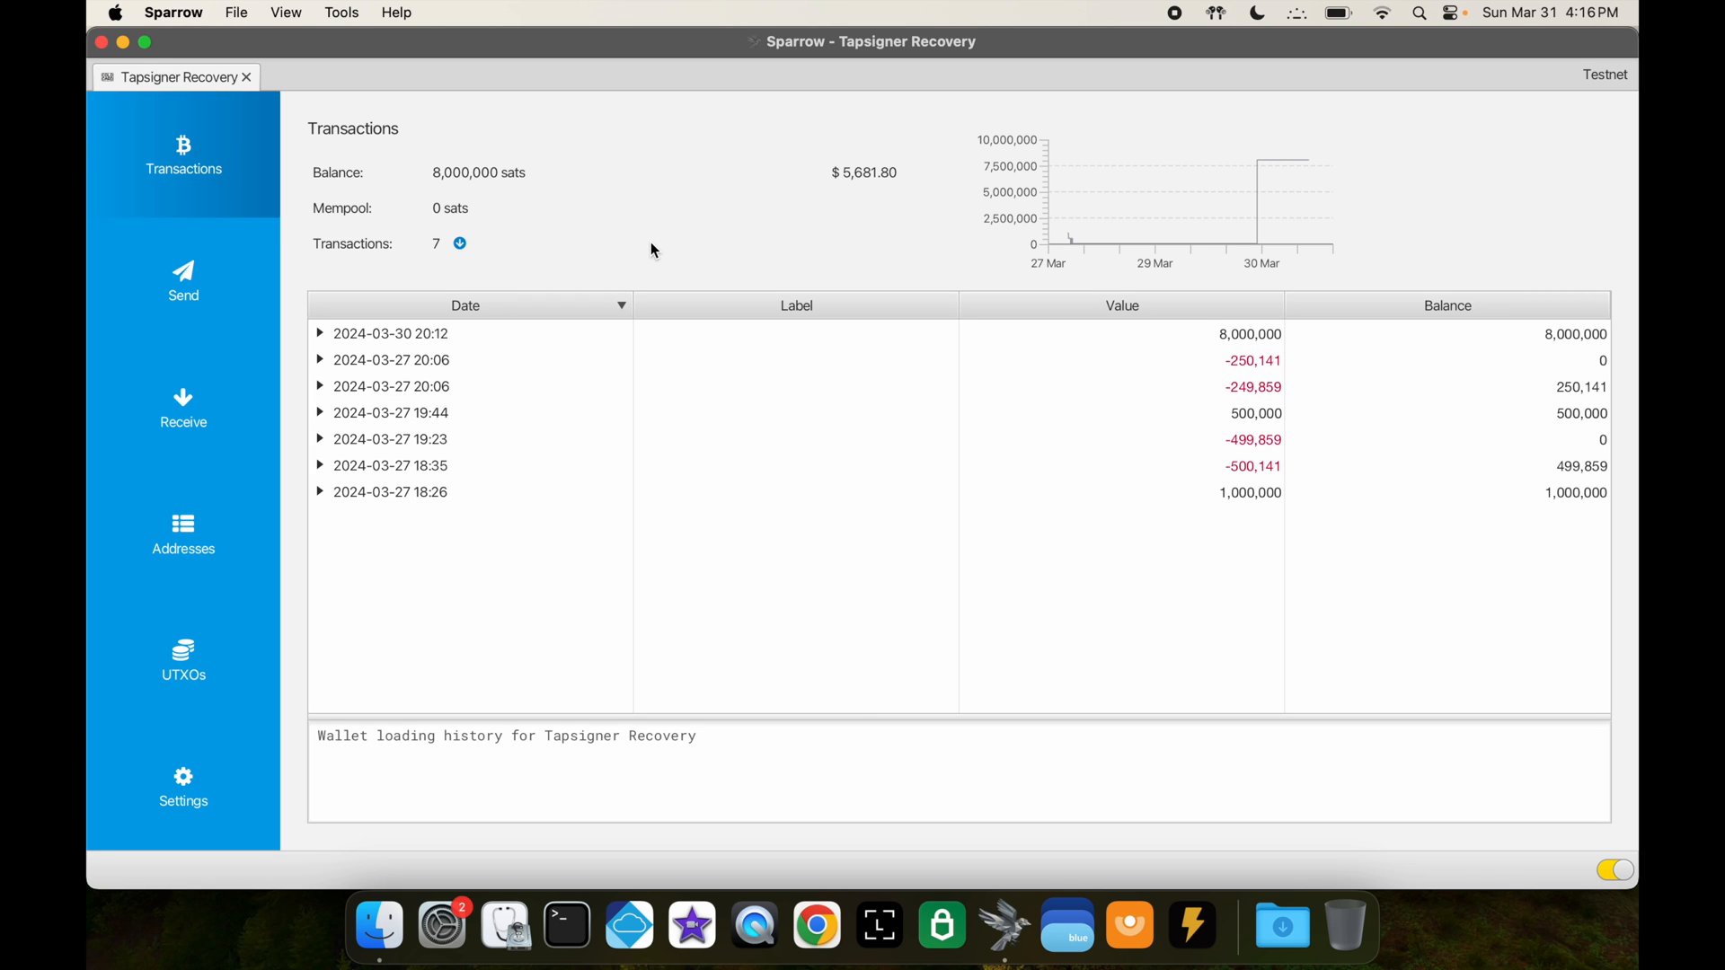
{"action": "mouse_move", "coordinate": [433, 174]}
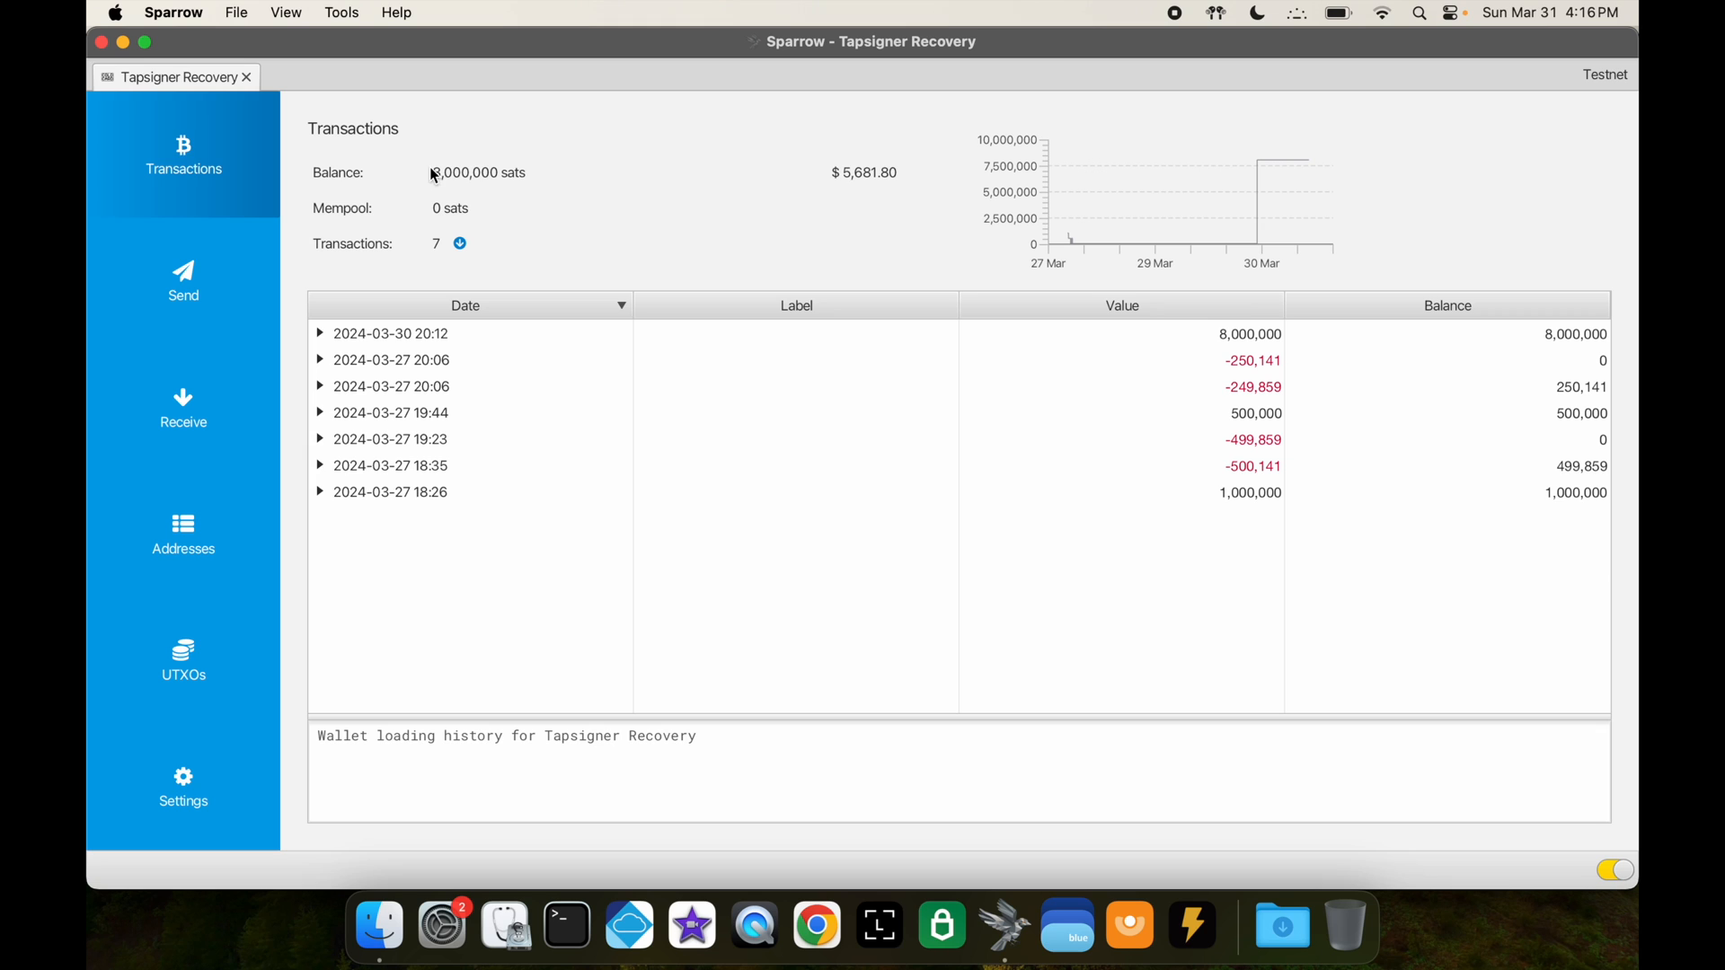
- View the three UTXOs of 5,000,000, 2,000,000 and 1,000,000 sats
{"action": "left_click", "coordinate": [183, 659]}
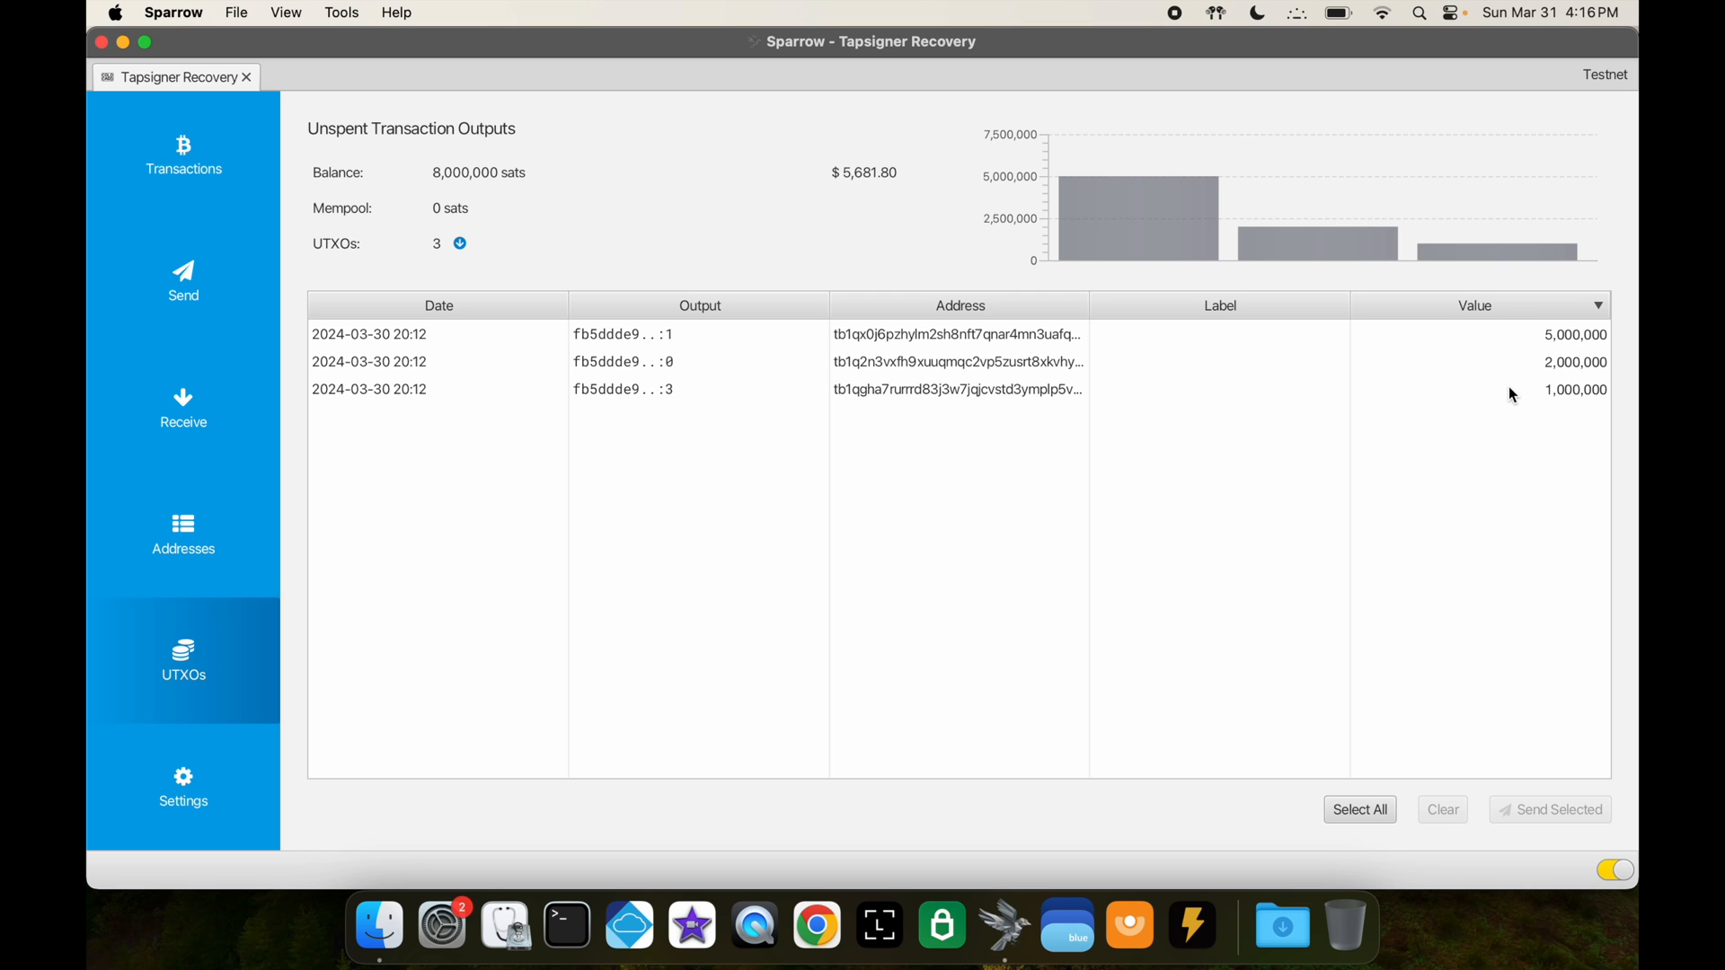
{"action": "mouse_move", "coordinate": [801, 487]}
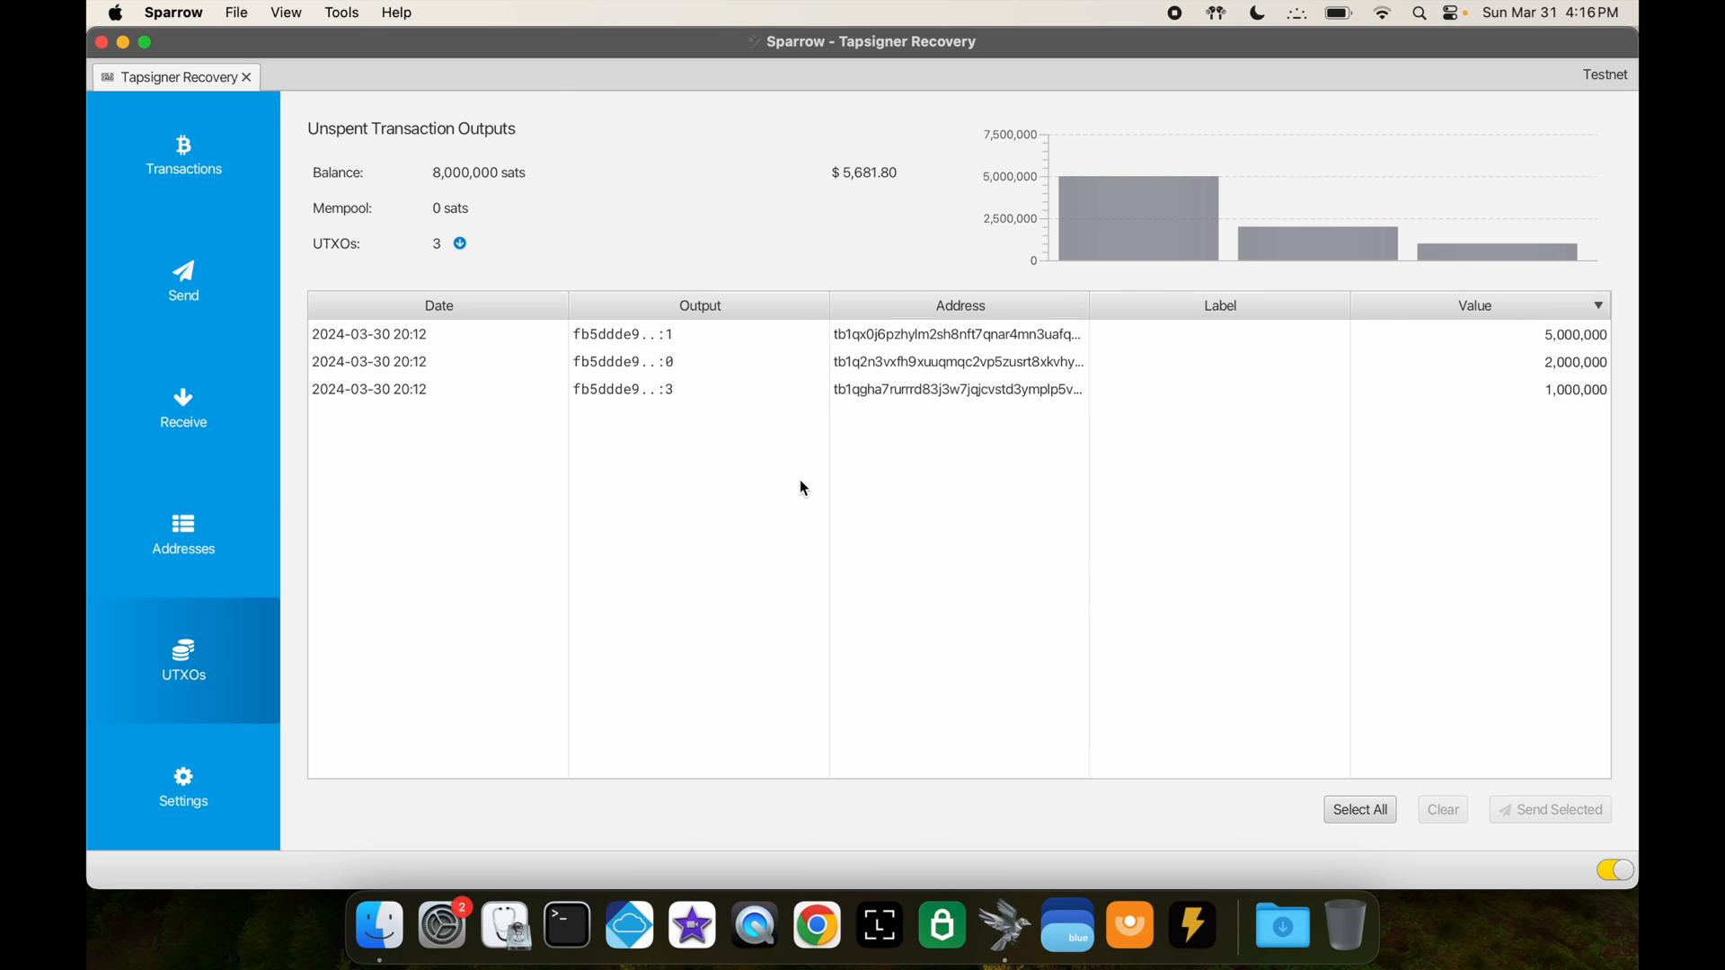